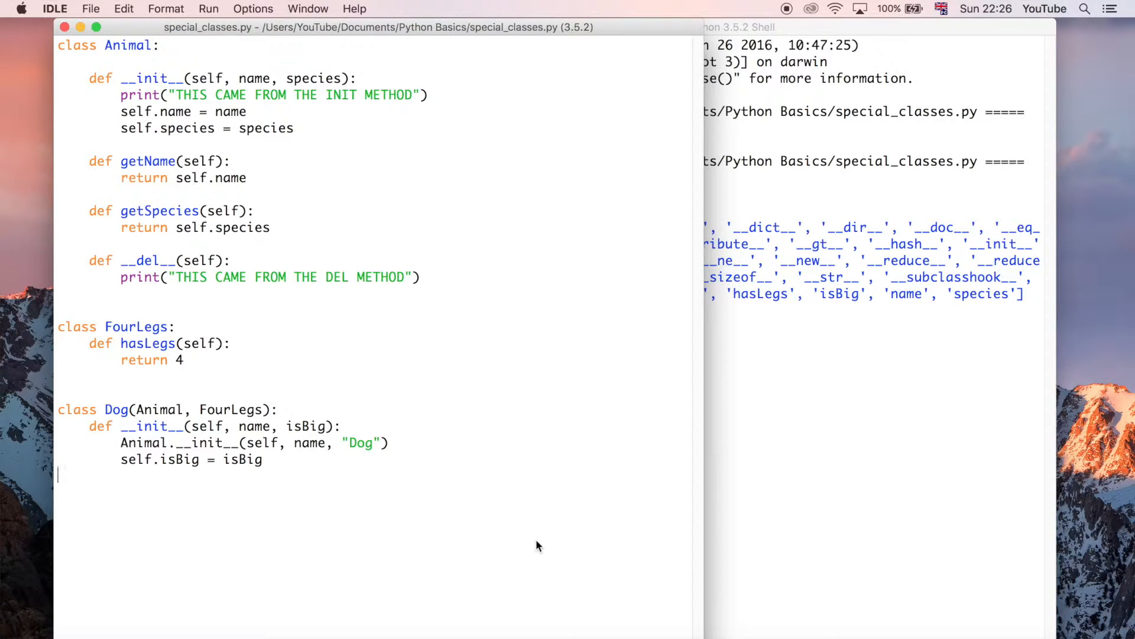
{"action": "mouse_move", "coordinate": [477, 555]}
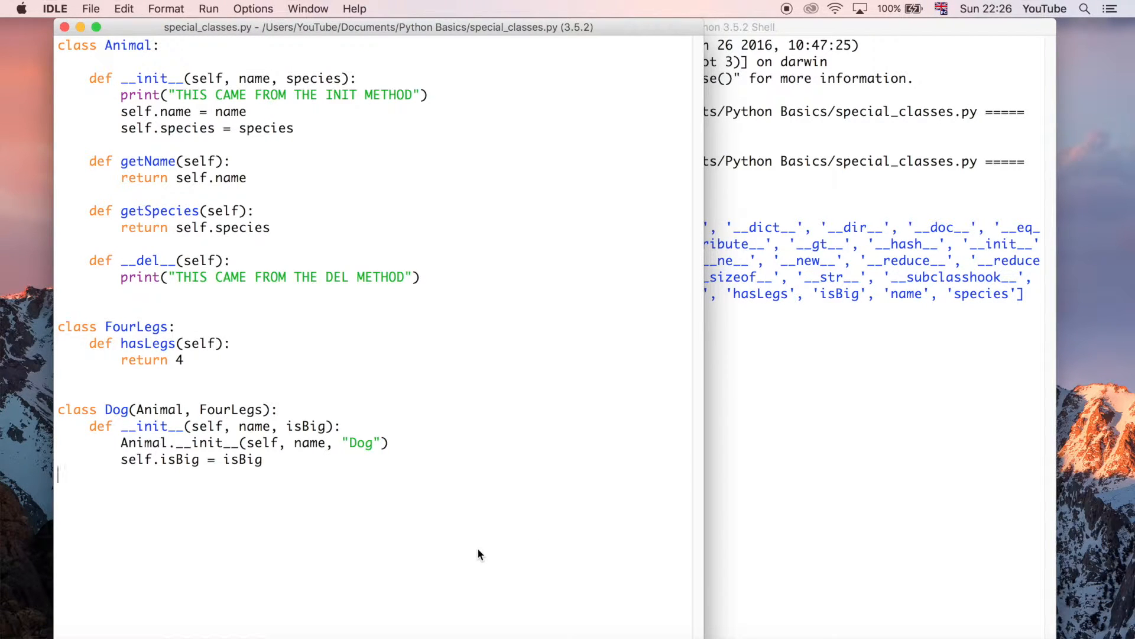
{"action": "mouse_move", "coordinate": [507, 475]}
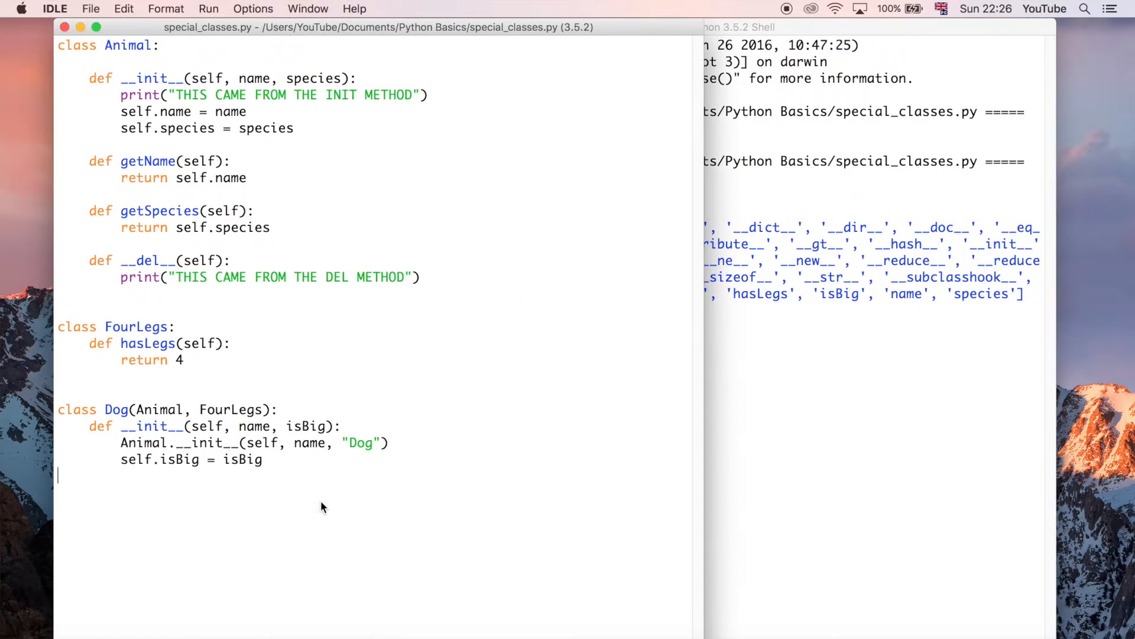
{"action": "mouse_move", "coordinate": [267, 527]}
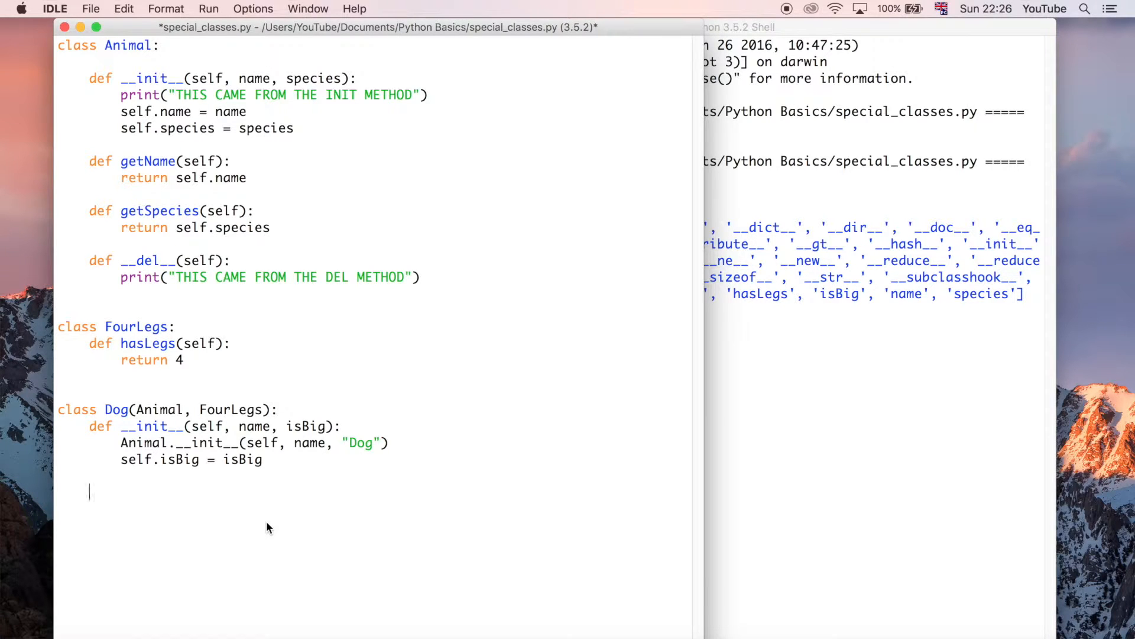
Begin a new method line with 'def' under Dog's __init__
{"action": "type", "text": "def"}
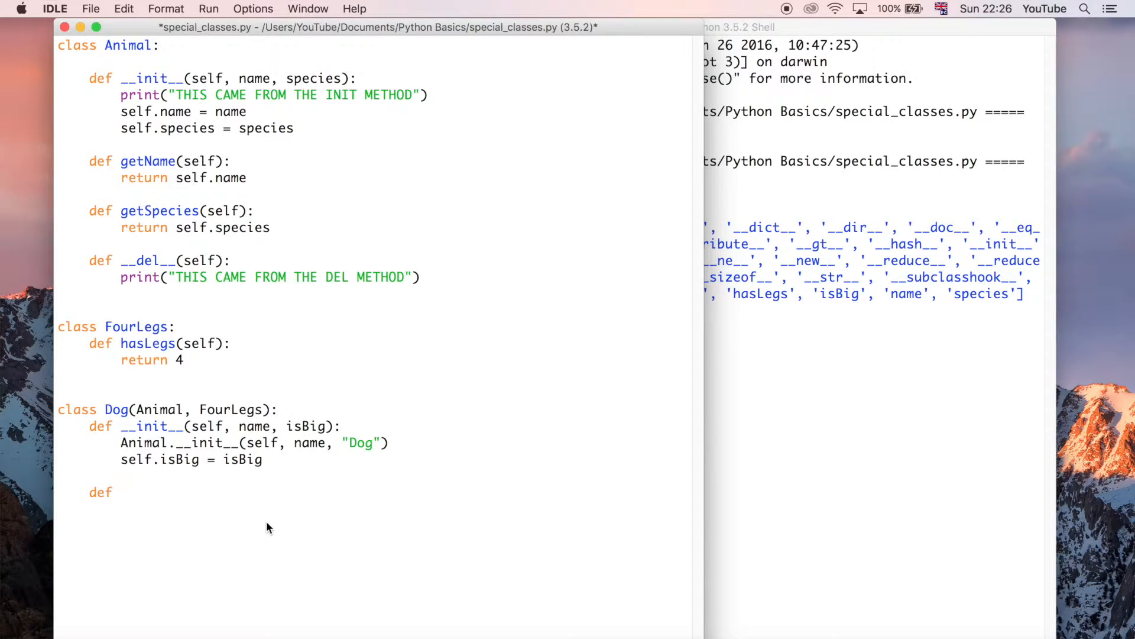
{"action": "mouse_move", "coordinate": [277, 524]}
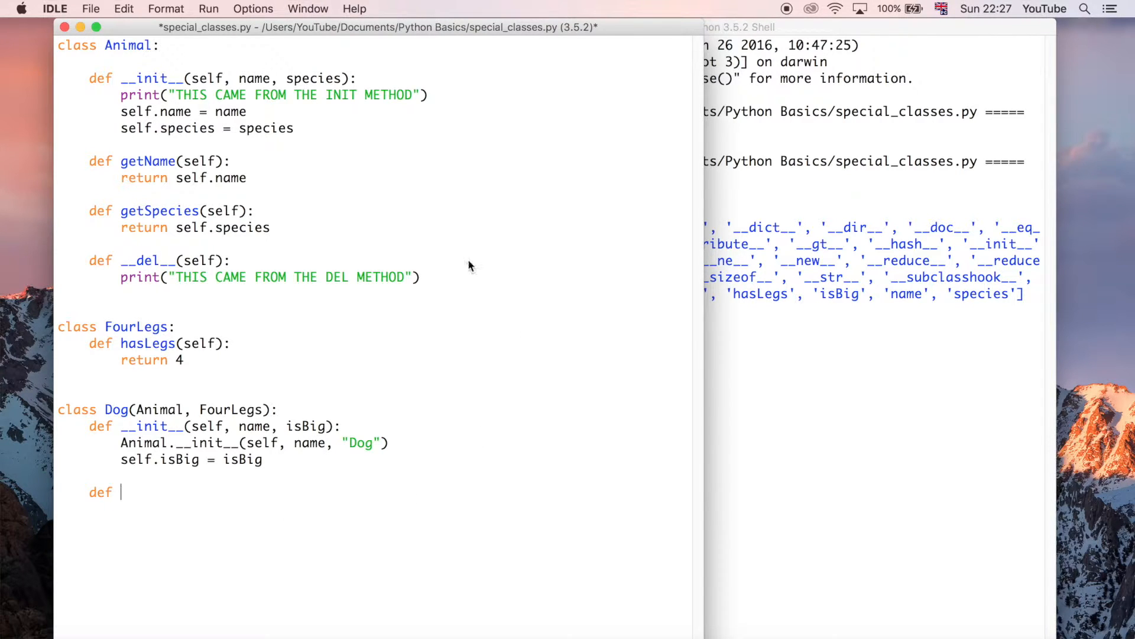
{"action": "mouse_move", "coordinate": [160, 173]}
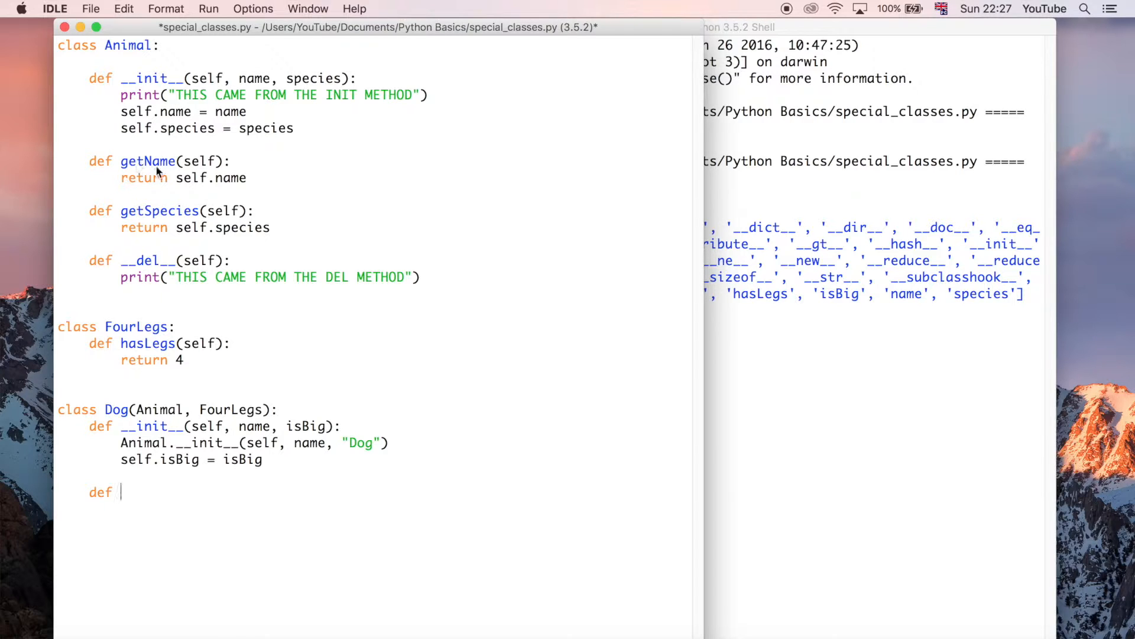
{"action": "mouse_move", "coordinate": [220, 178]}
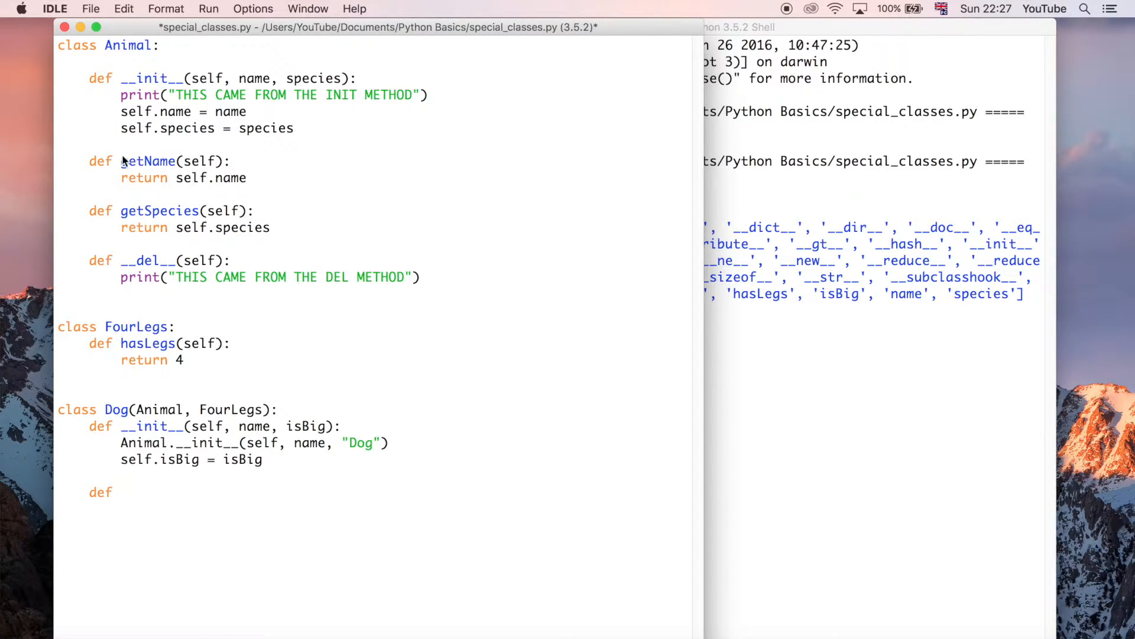
{"action": "mouse_move", "coordinate": [251, 191]}
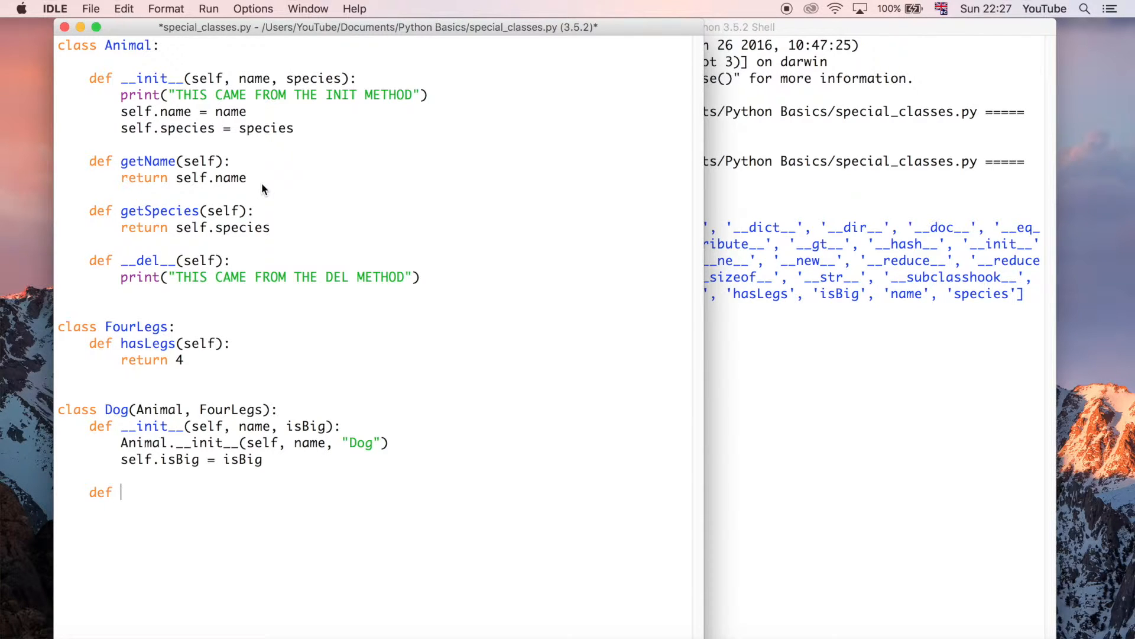
{"action": "mouse_move", "coordinate": [482, 389]}
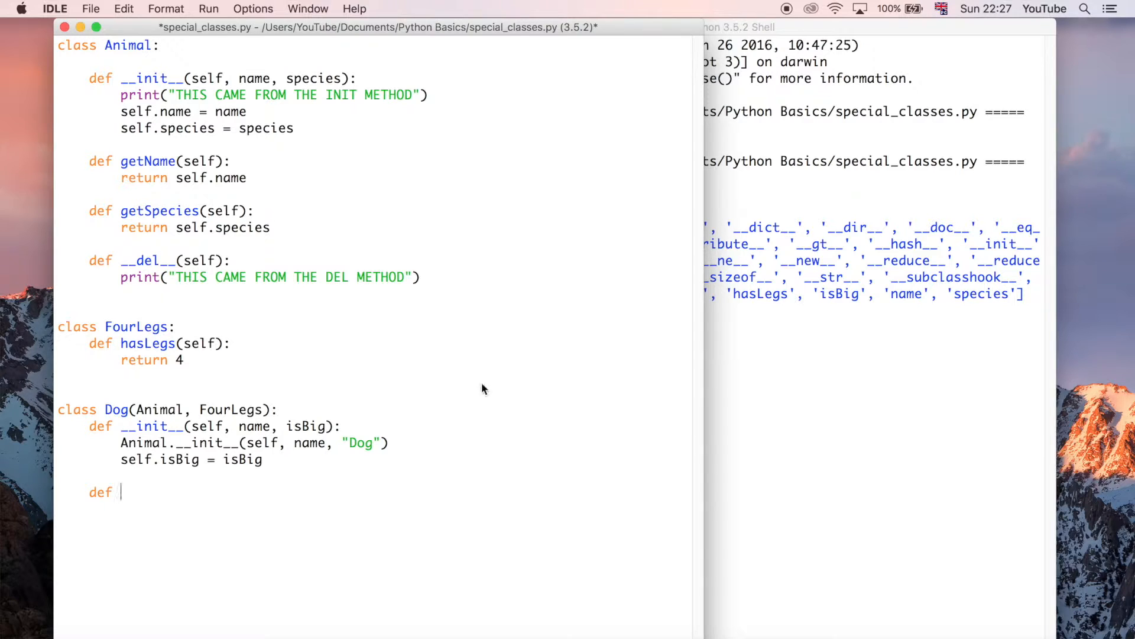
{"action": "mouse_move", "coordinate": [259, 179]}
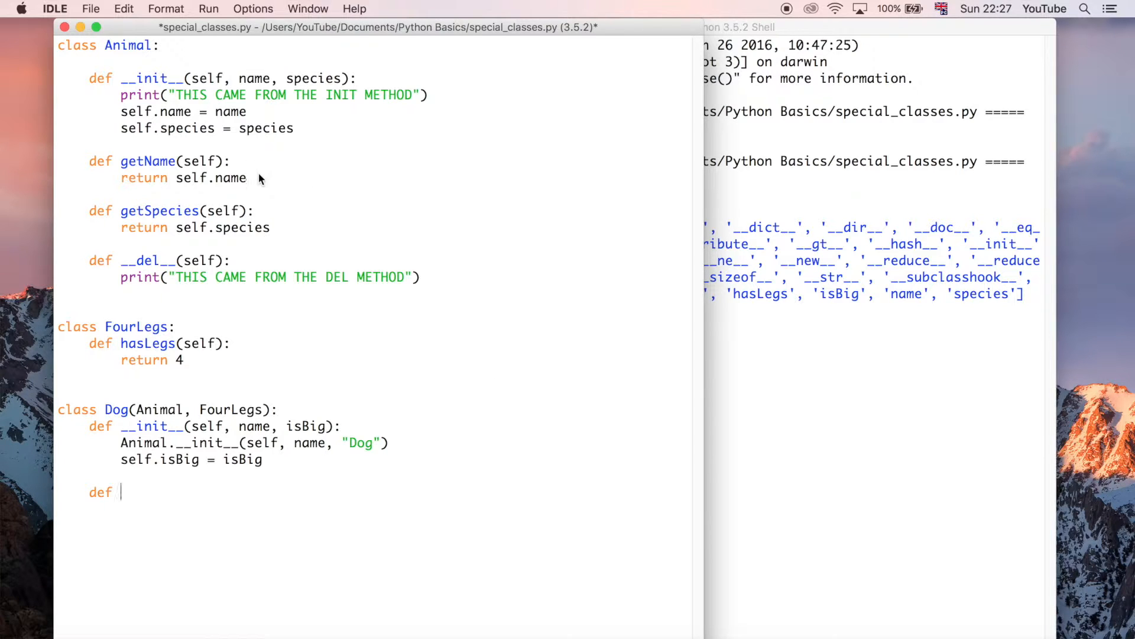
{"action": "mouse_move", "coordinate": [253, 166]}
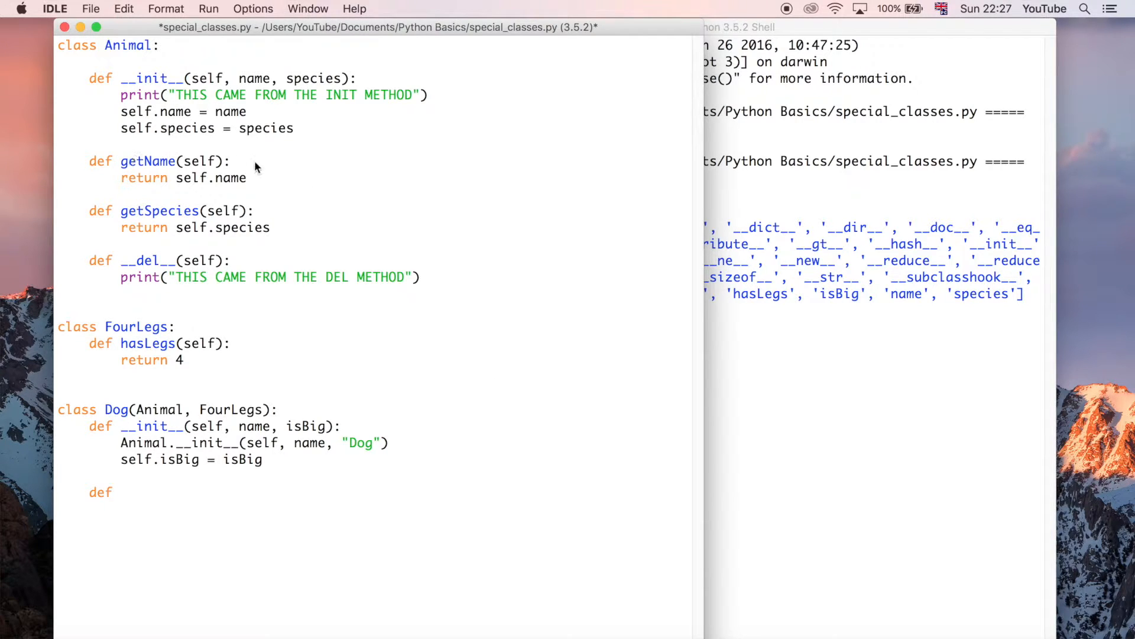
{"action": "mouse_move", "coordinate": [324, 165]}
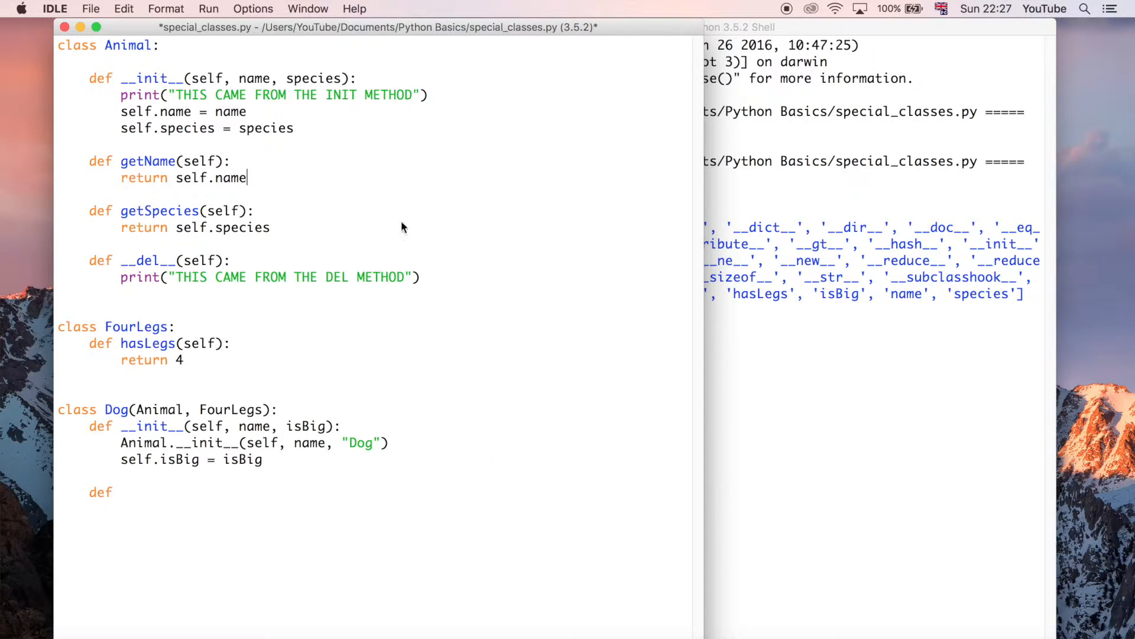
{"action": "mouse_move", "coordinate": [477, 432]}
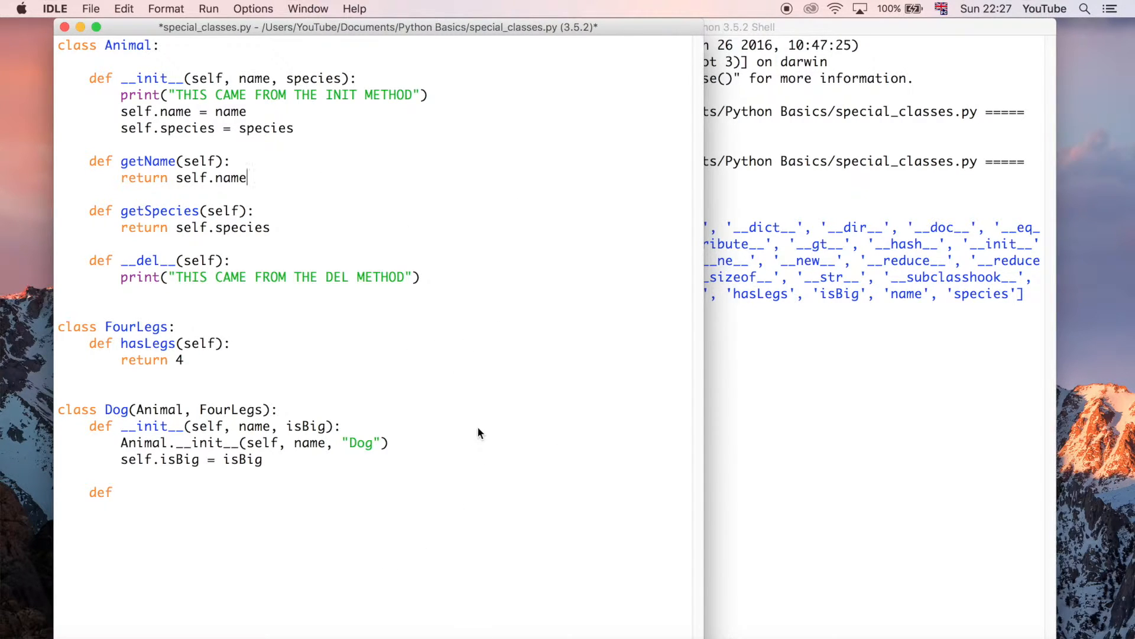
{"action": "mouse_move", "coordinate": [375, 504]}
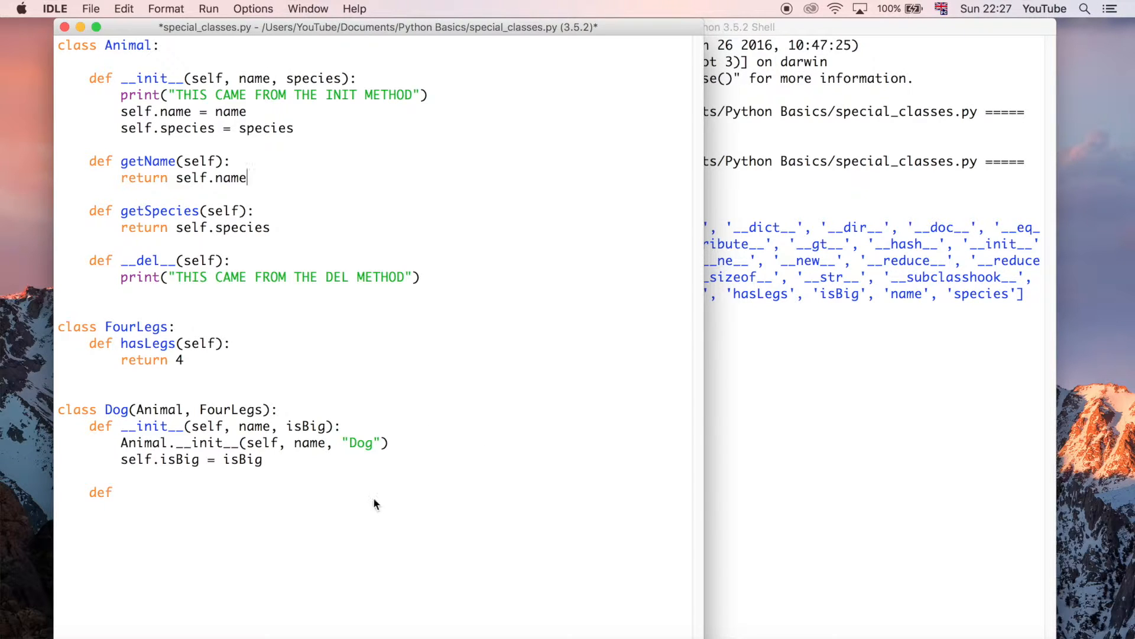
{"action": "mouse_move", "coordinate": [260, 499]}
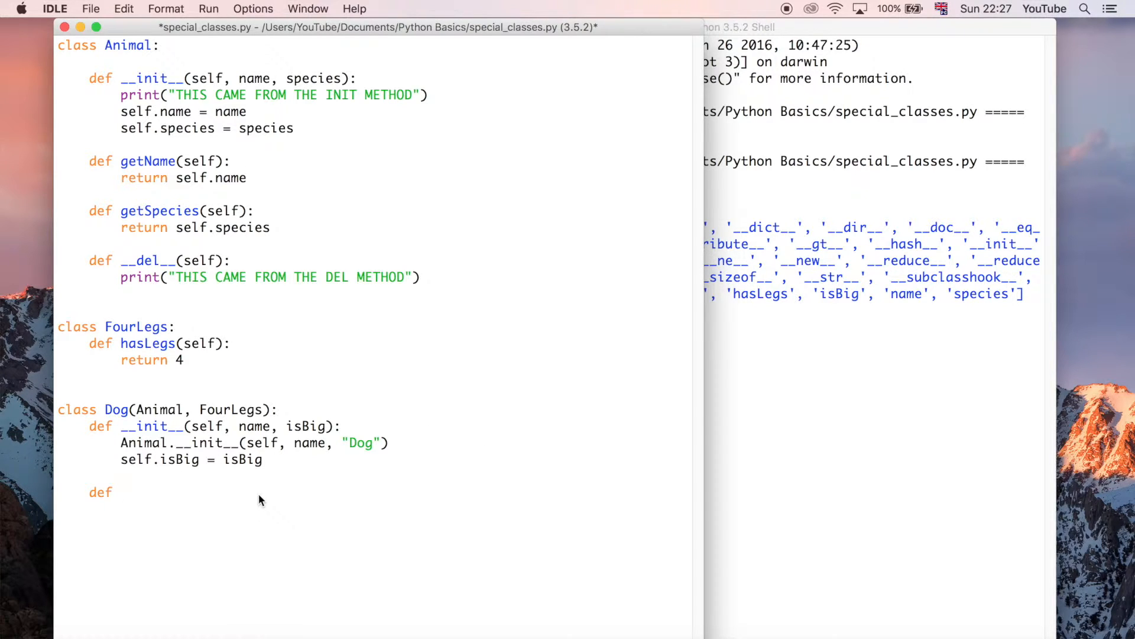
{"action": "mouse_move", "coordinate": [405, 491]}
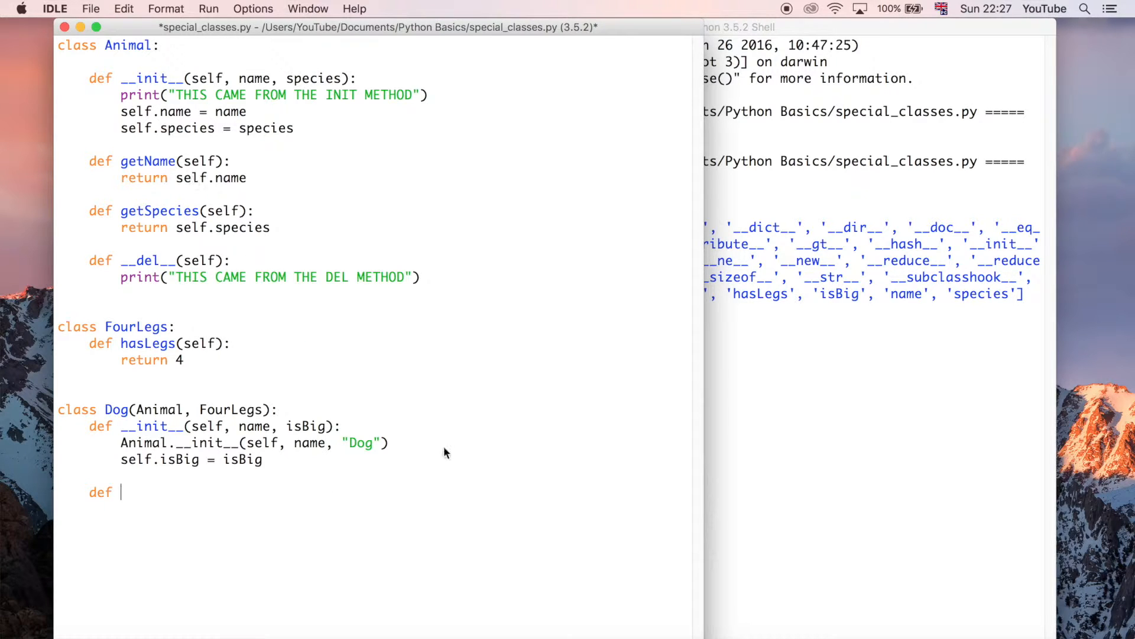
{"action": "mouse_move", "coordinate": [363, 523]}
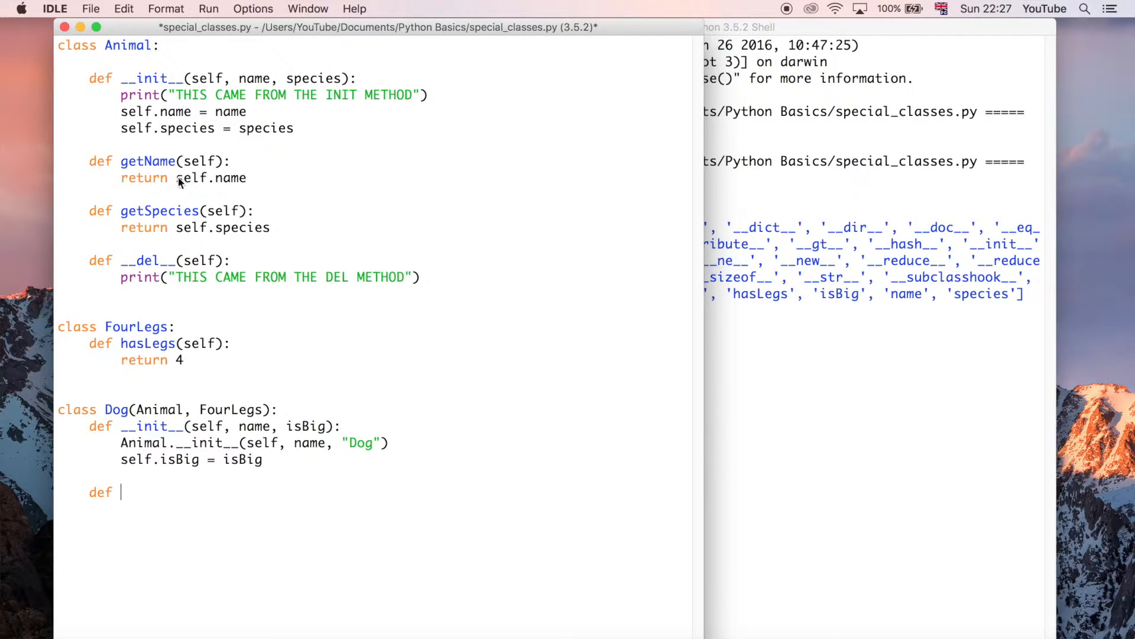
Complete the method header as 'def getName(self):', fixing a typo after getName
{"action": "type", "text": "getN"}
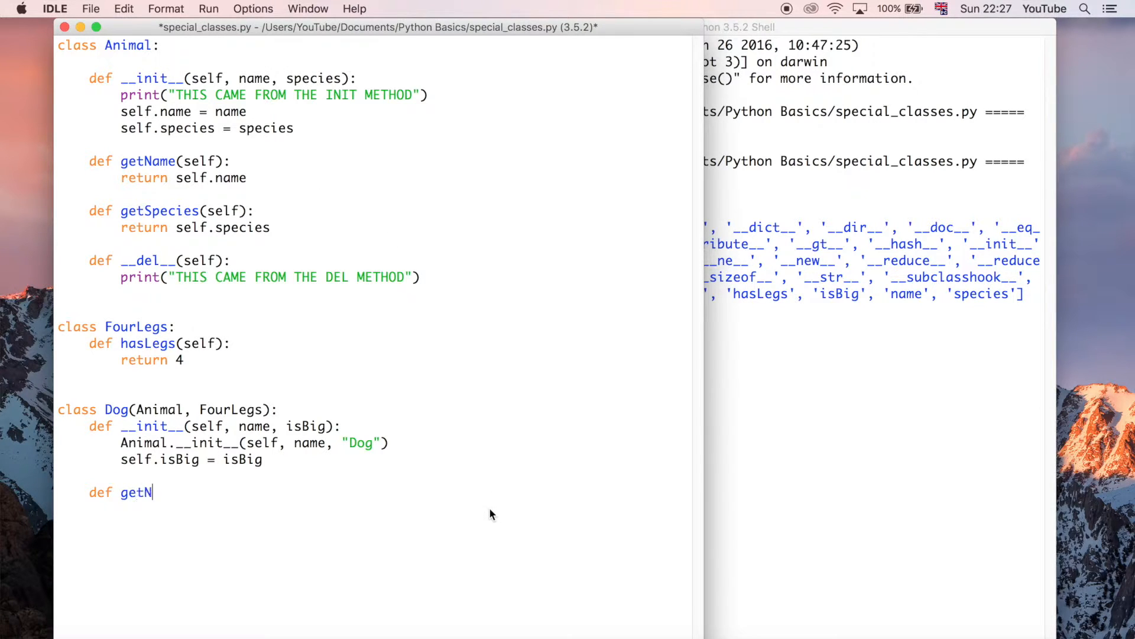
{"action": "type", "text": "ame*se"}
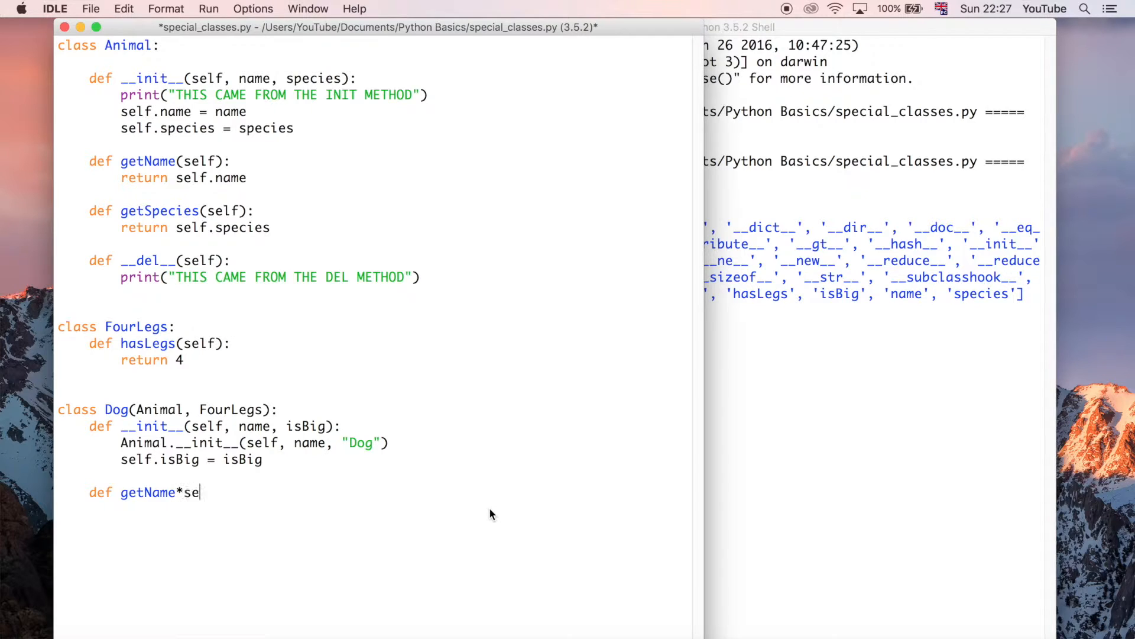
{"action": "key", "text": "Backspace"}
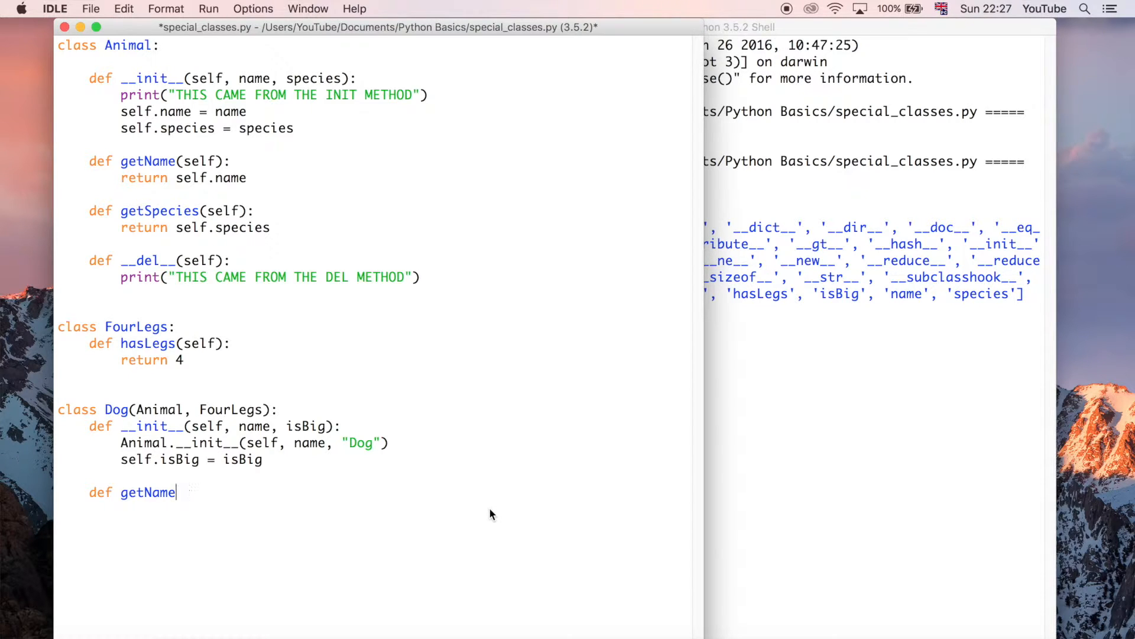
{"action": "type", "text": "(self)"}
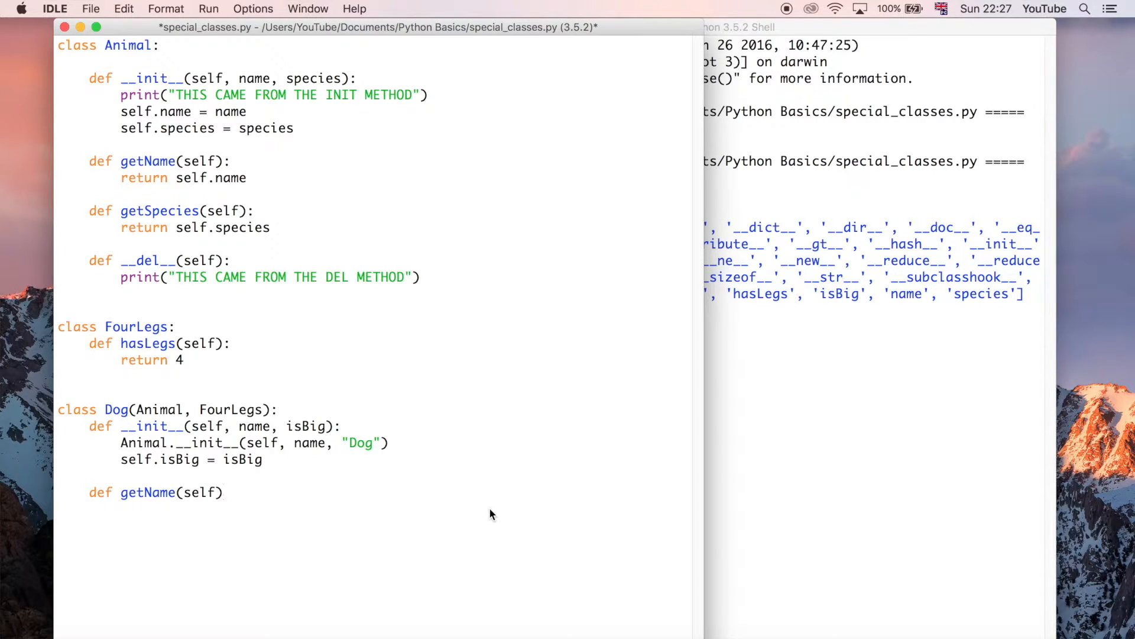
{"action": "type", "text": ":"}
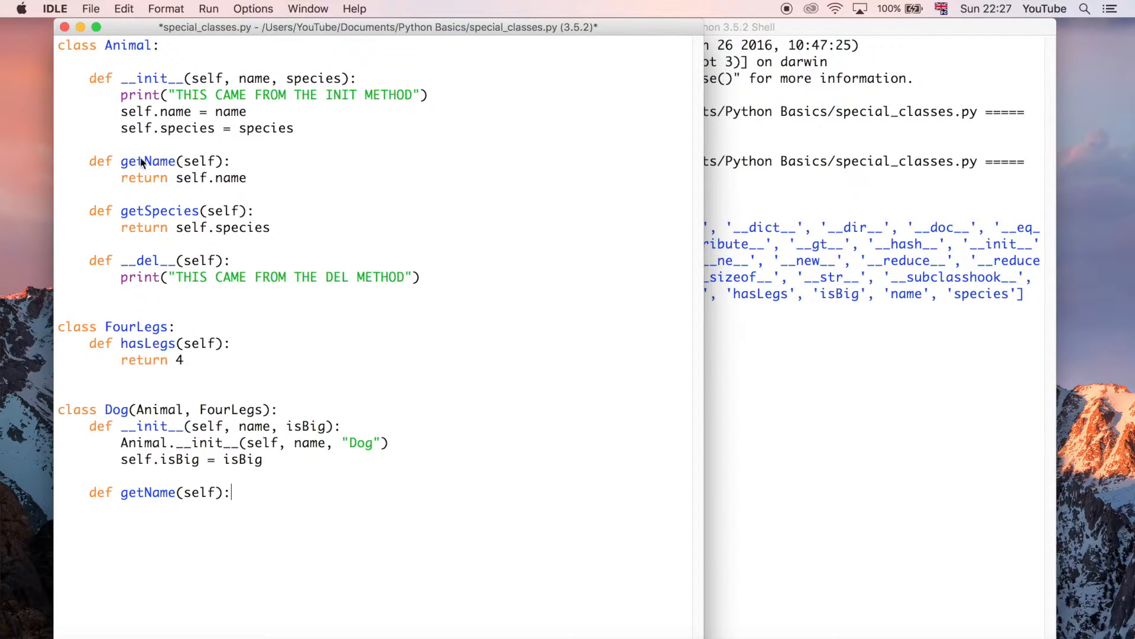
{"action": "mouse_move", "coordinate": [342, 190]}
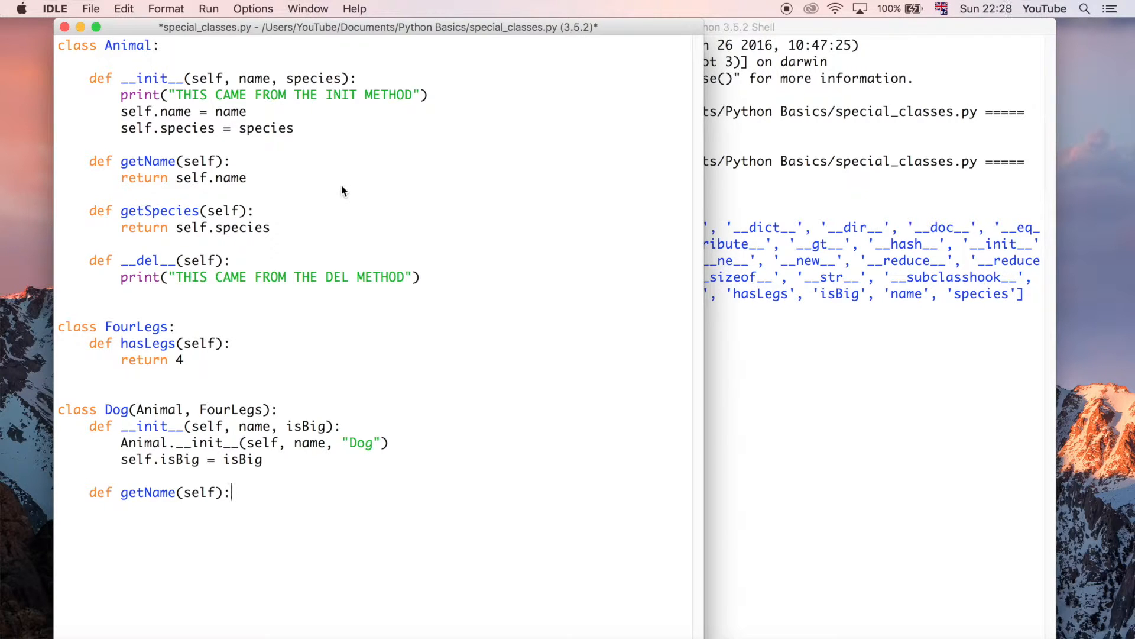
{"action": "mouse_move", "coordinate": [285, 482]}
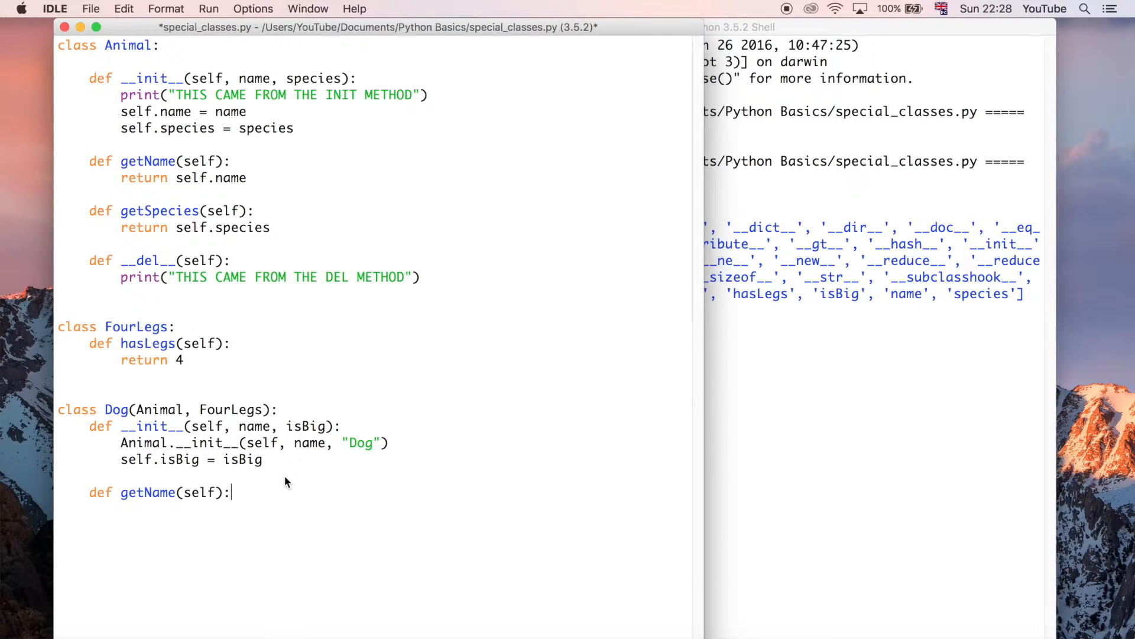
{"action": "mouse_move", "coordinate": [205, 488]}
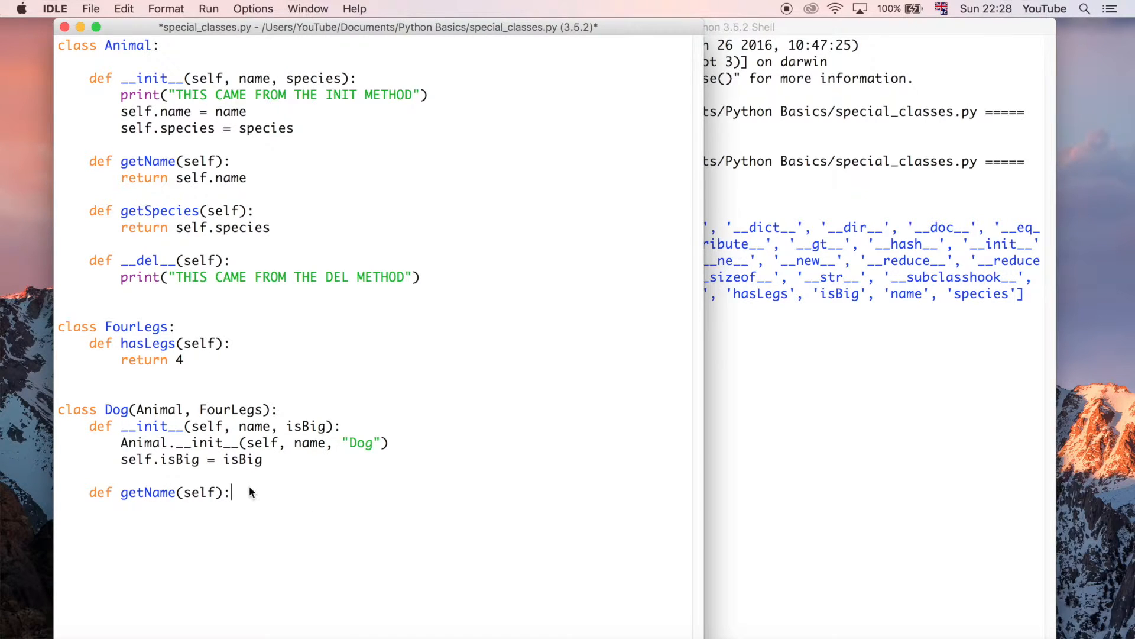
{"action": "mouse_move", "coordinate": [236, 493]}
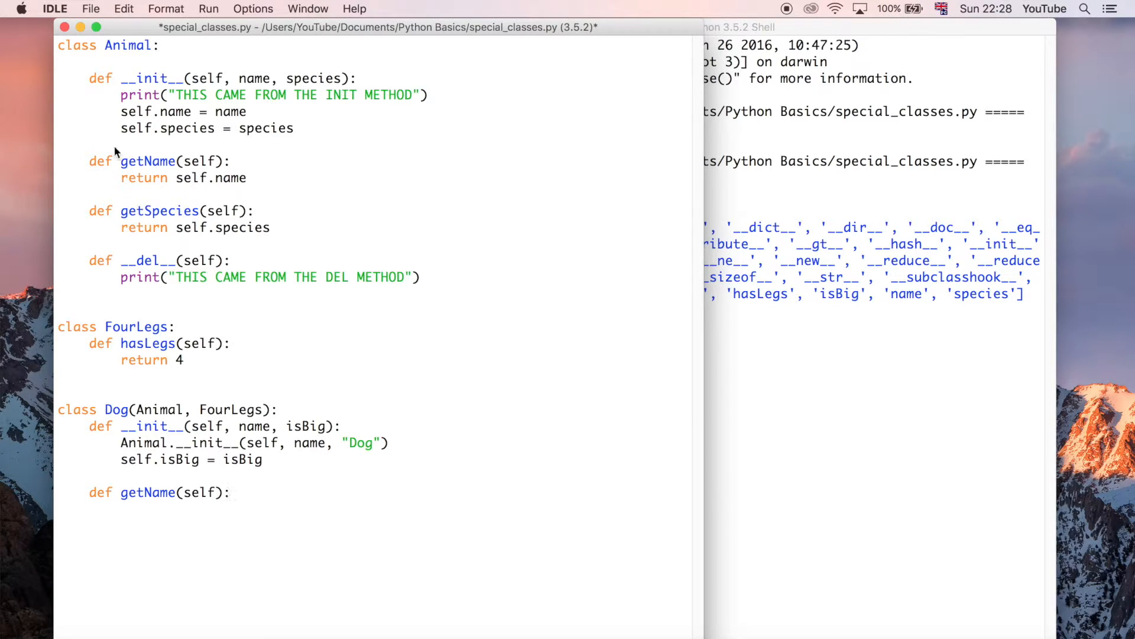
{"action": "mouse_move", "coordinate": [286, 221]}
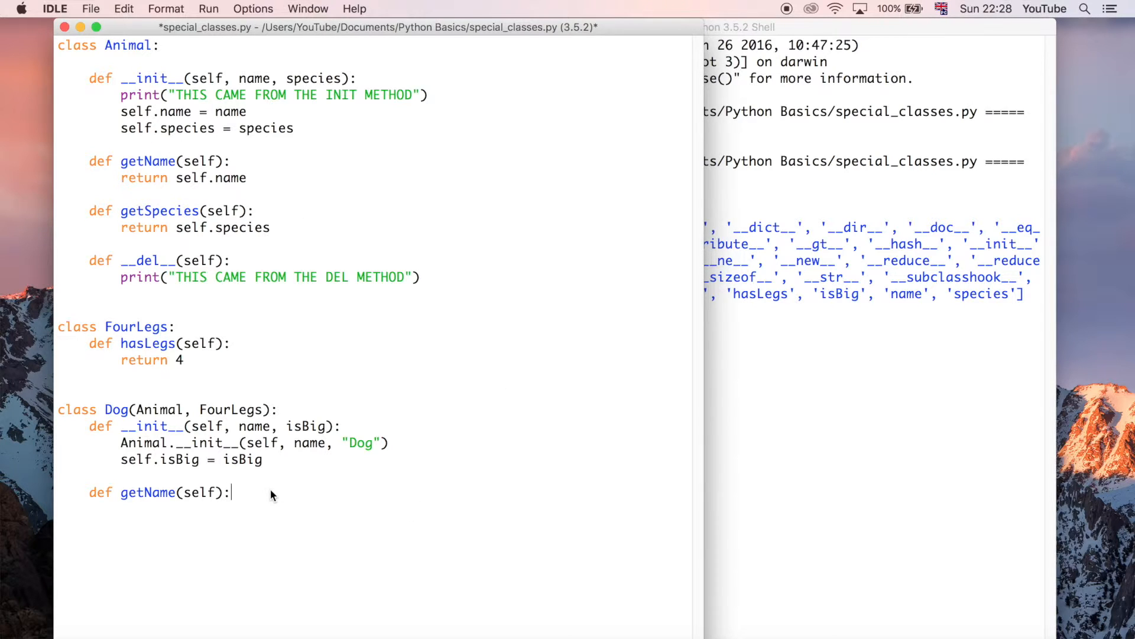
{"action": "mouse_move", "coordinate": [110, 158]}
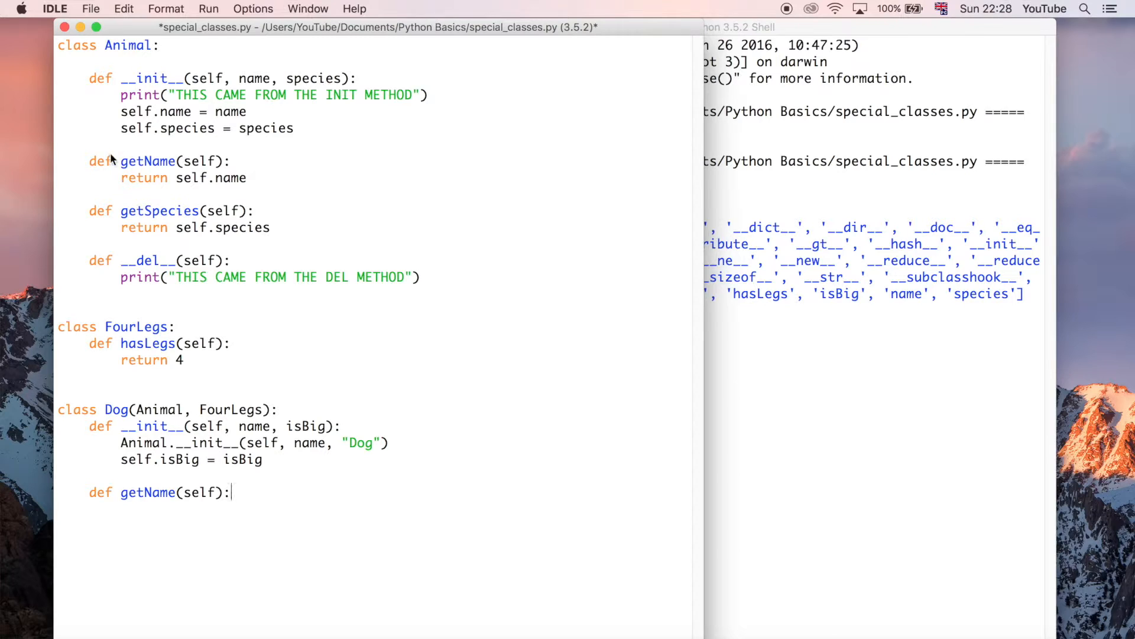
{"action": "mouse_move", "coordinate": [227, 404]}
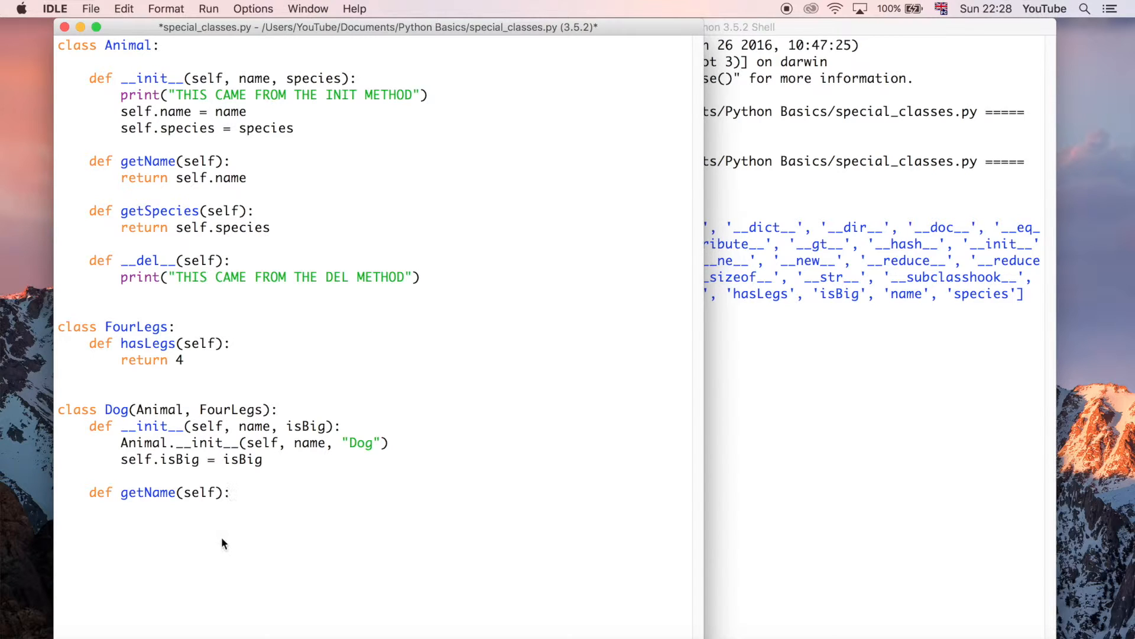
Write the body 'return self.name,self.species, self.isBig' under getName
{"action": "type", "text": "re"}
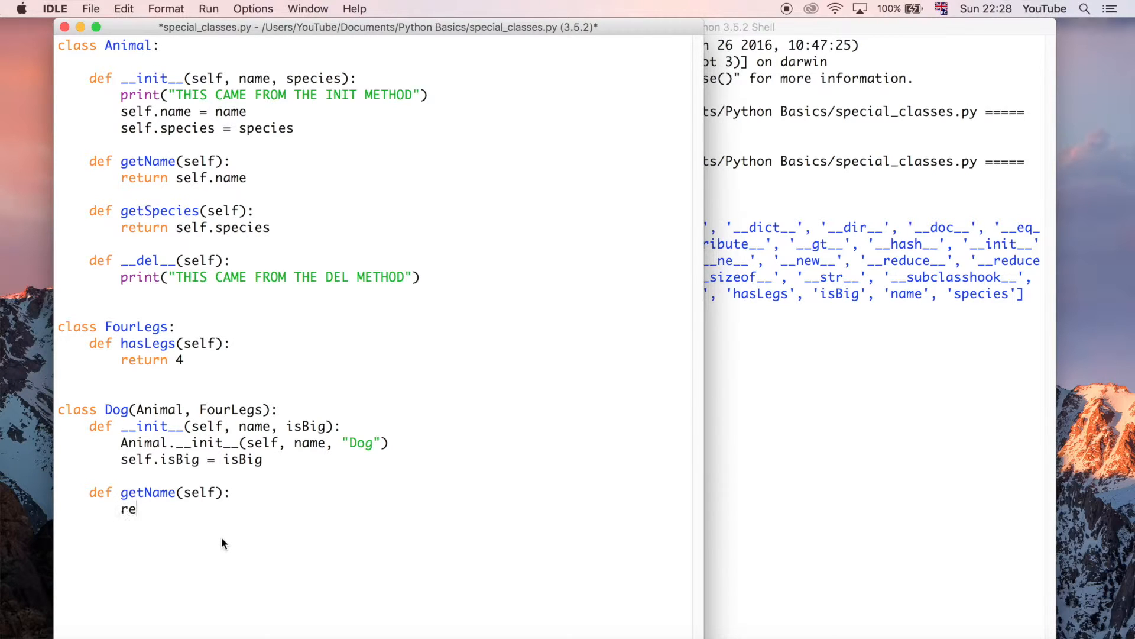
{"action": "type", "text": "turn"}
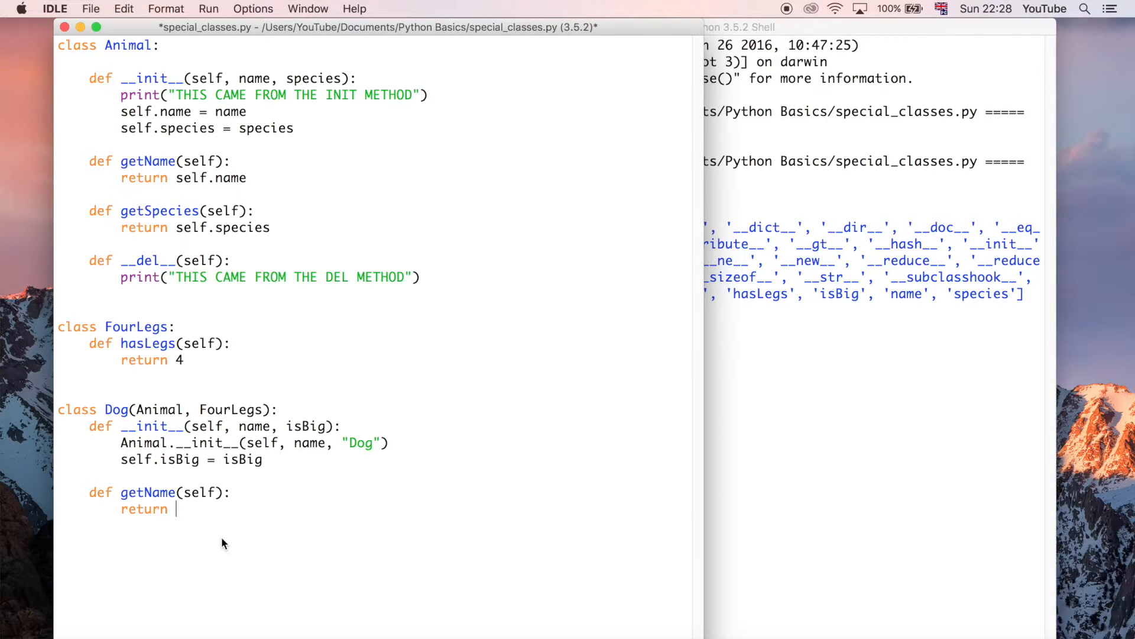
{"action": "type", "text": "sel"}
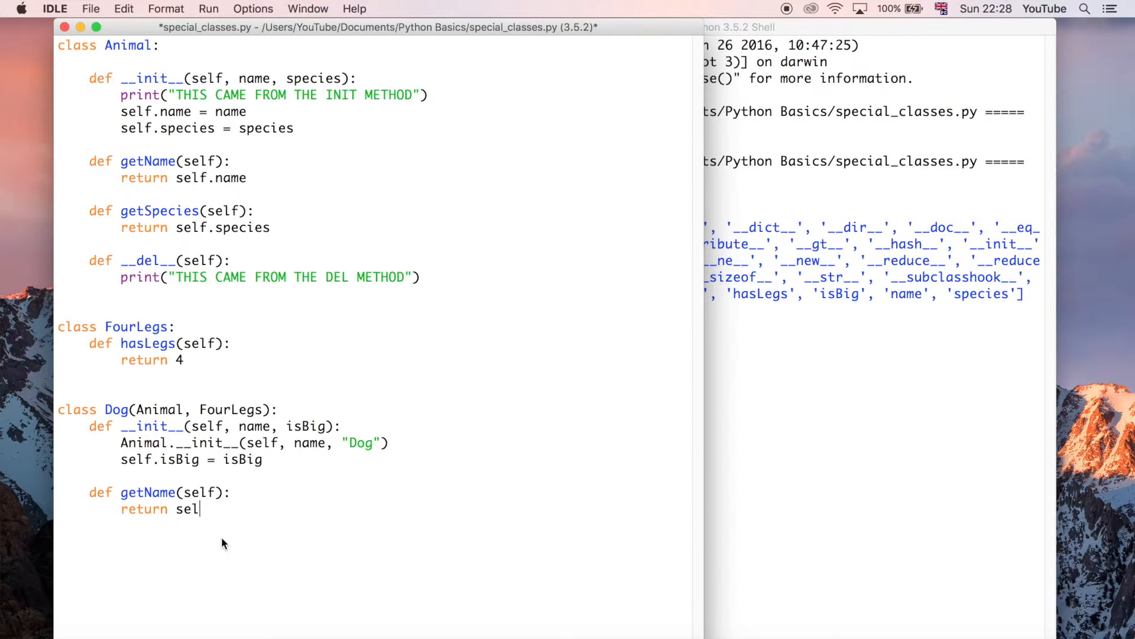
{"action": "type", "text": "f"}
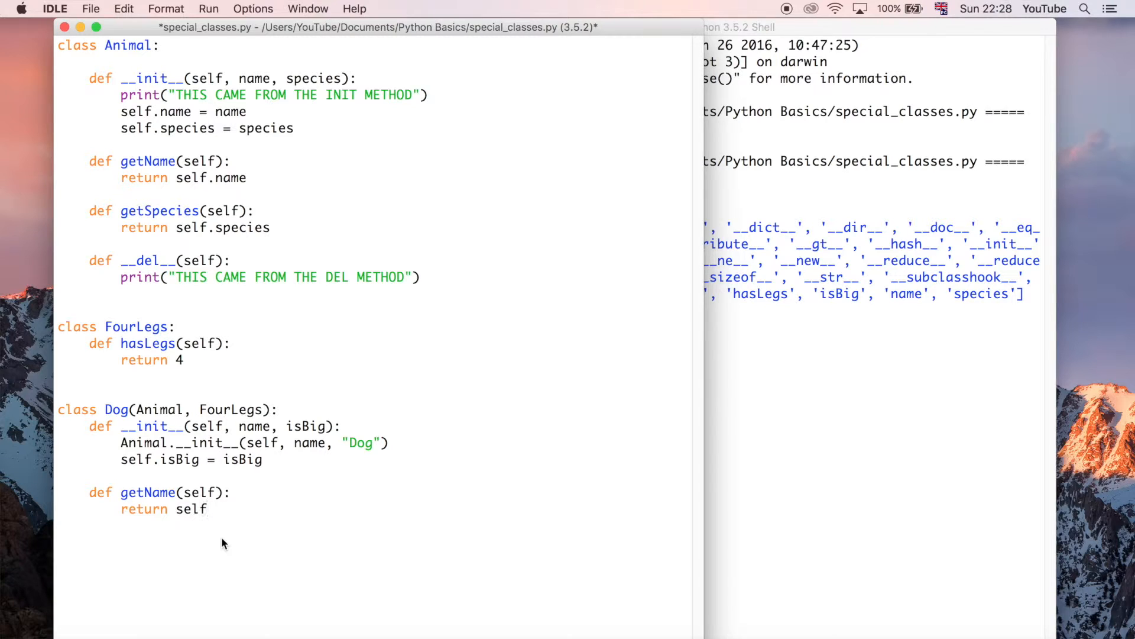
{"action": "type", "text": ".name,"}
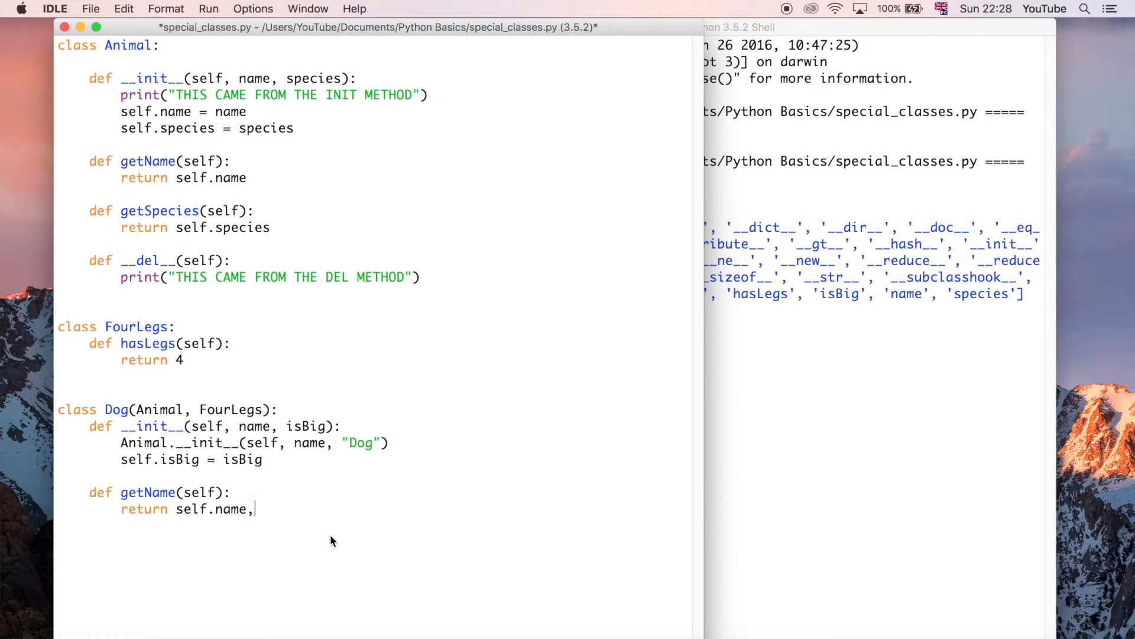
{"action": "type", "text": "self"}
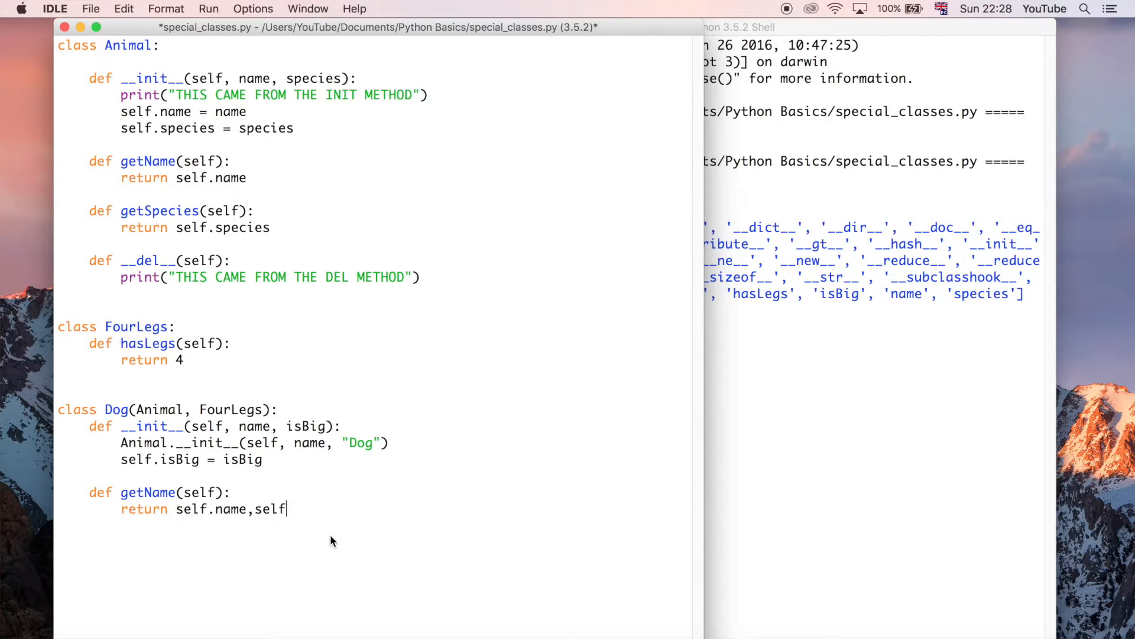
{"action": "type", "text": ".species"}
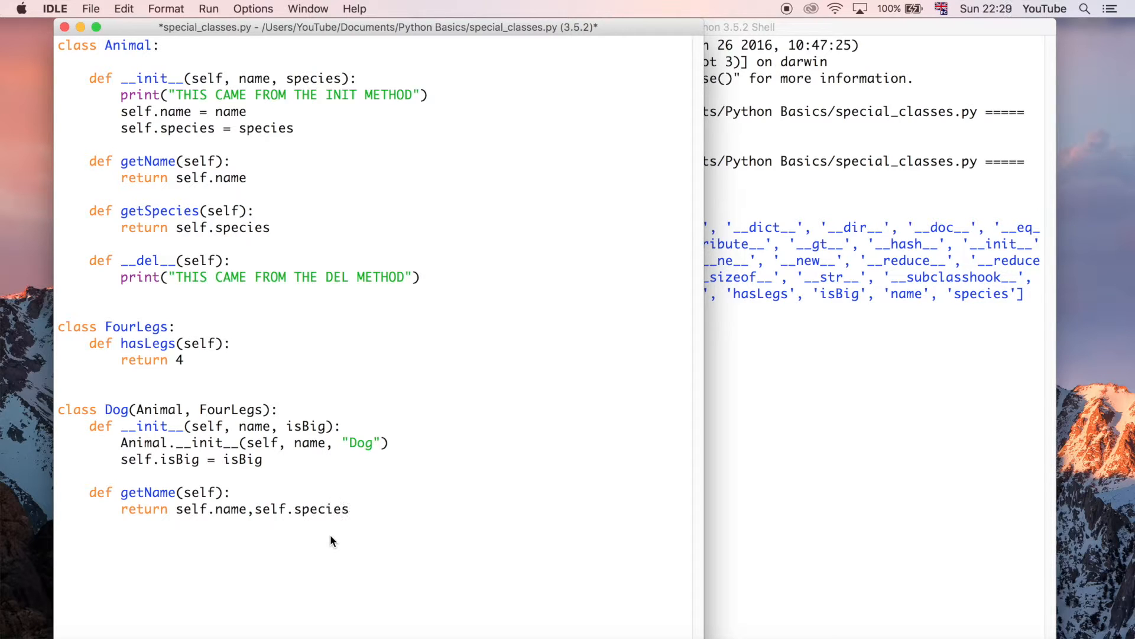
{"action": "type", "text": ", self,"}
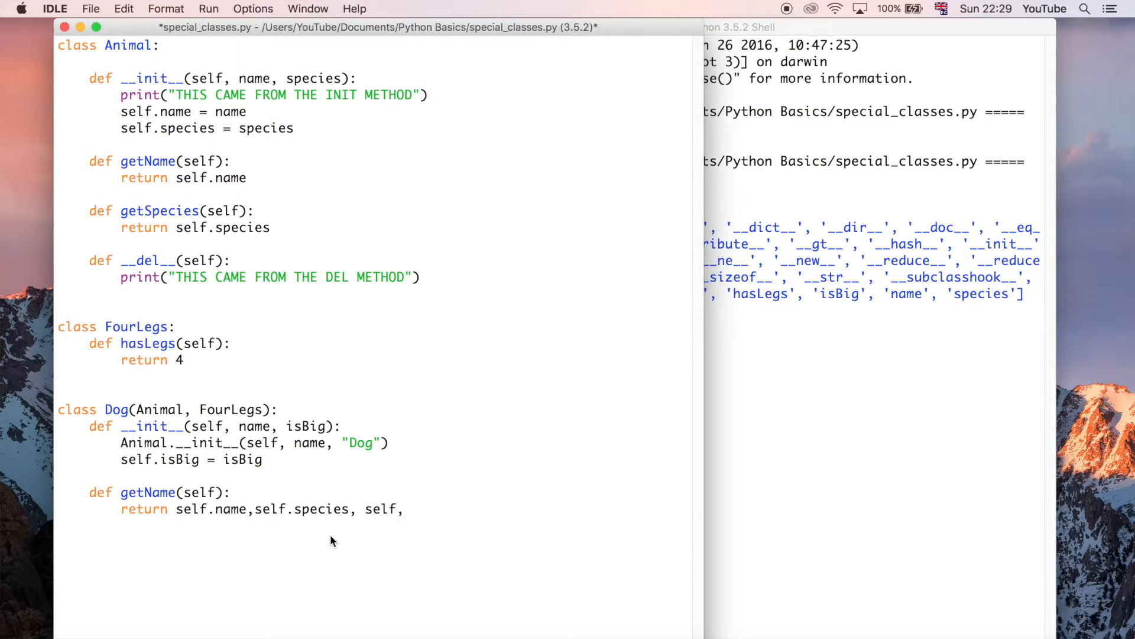
{"action": "type", "text": "i"}
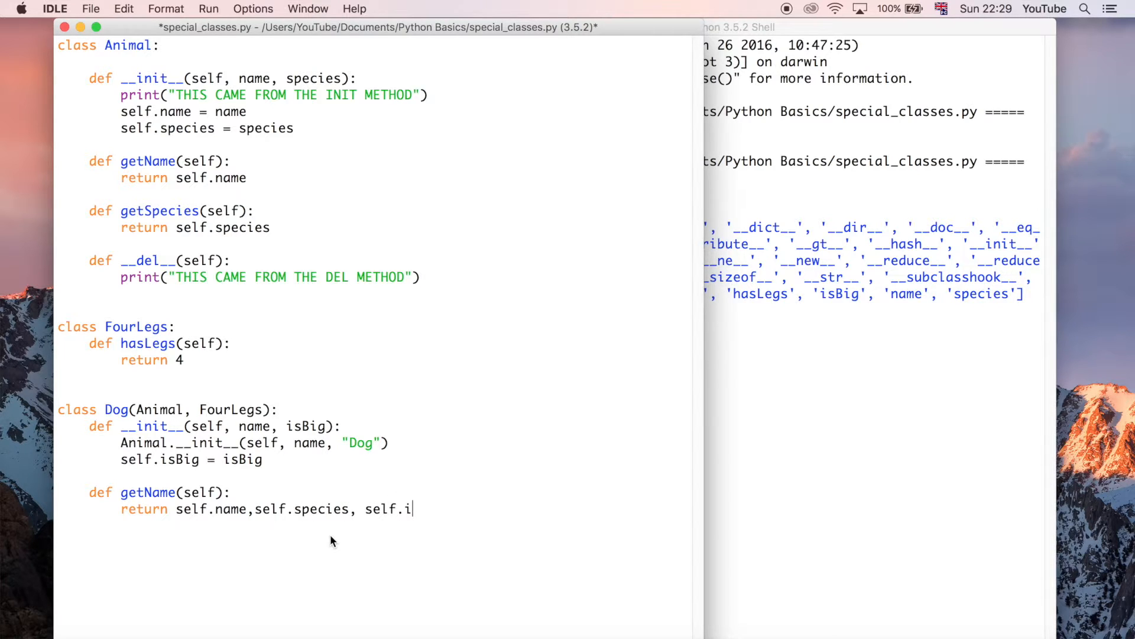
{"action": "type", "text": "sBig"}
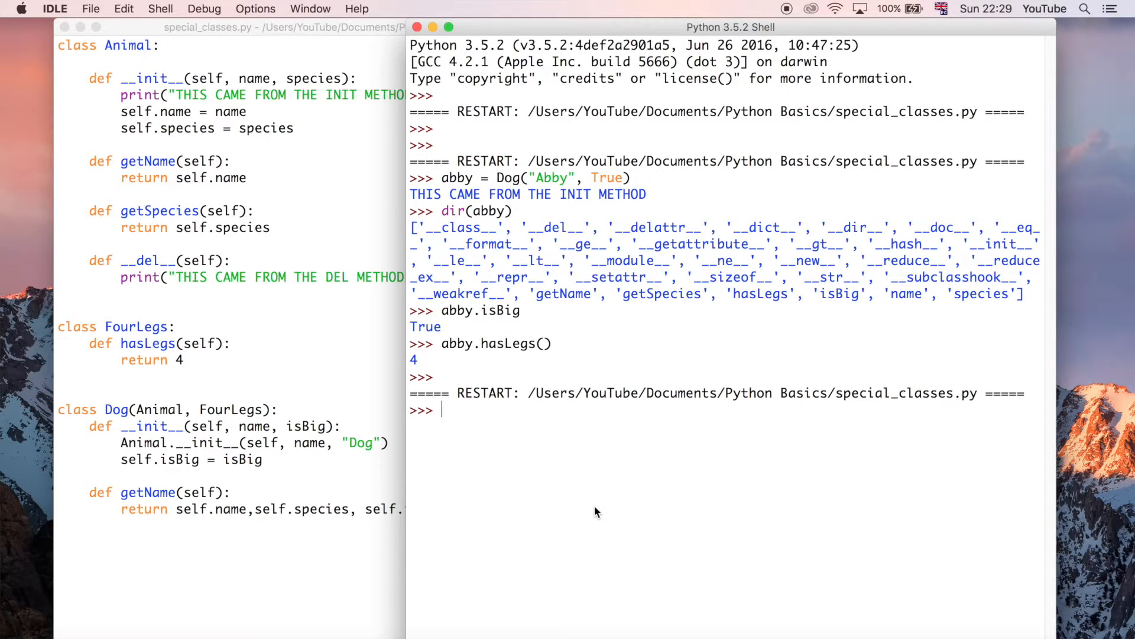
In the shell, create bob = Dog("Bob", False), printing the init message
{"action": "type", "text": "bob"}
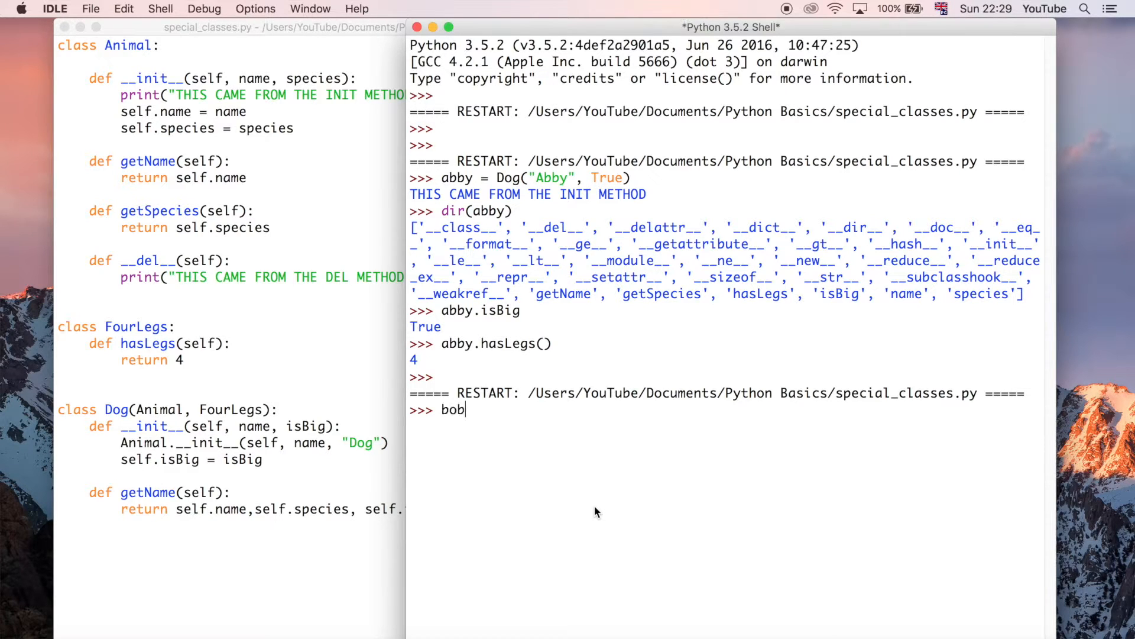
{"action": "type", "text": "= Dog(\""}
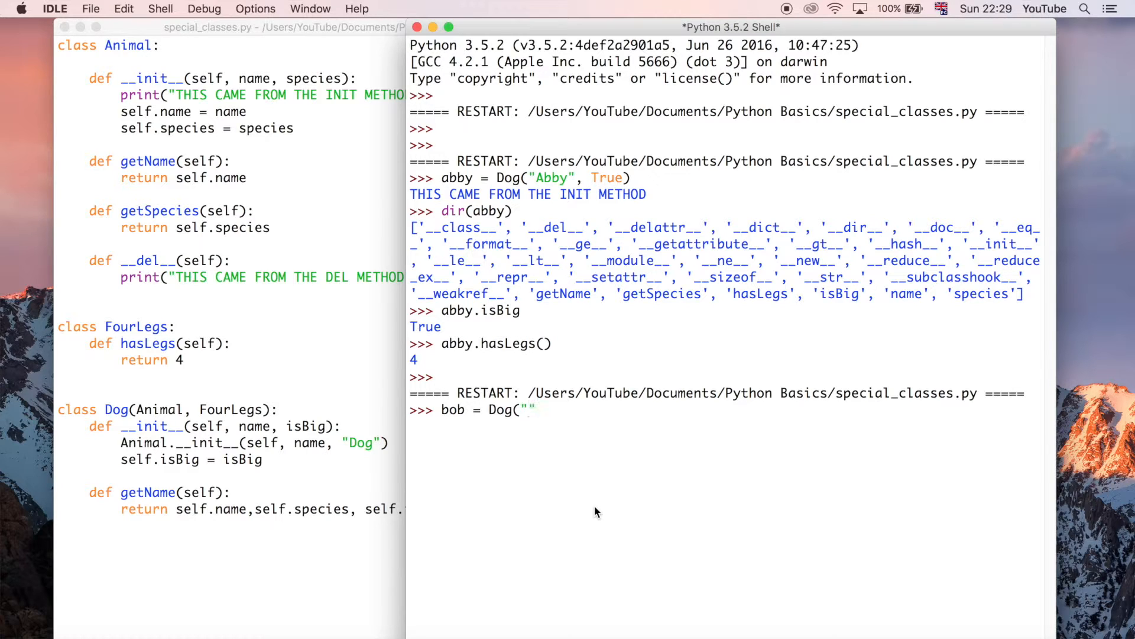
{"action": "type", "text": "Bob\","}
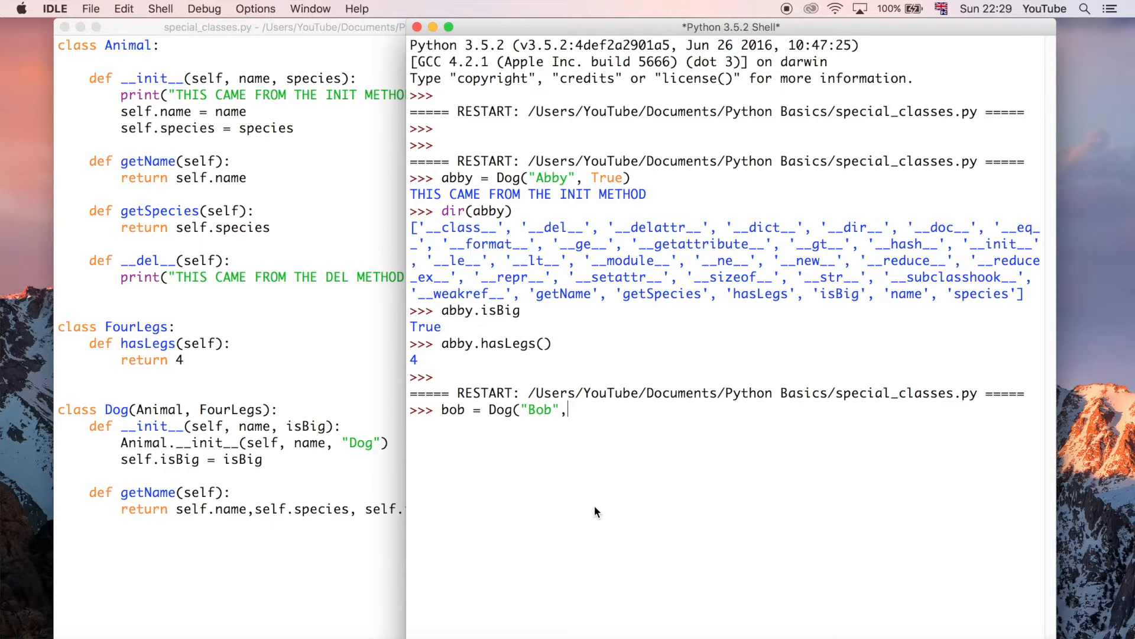
{"action": "type", "text": "F"}
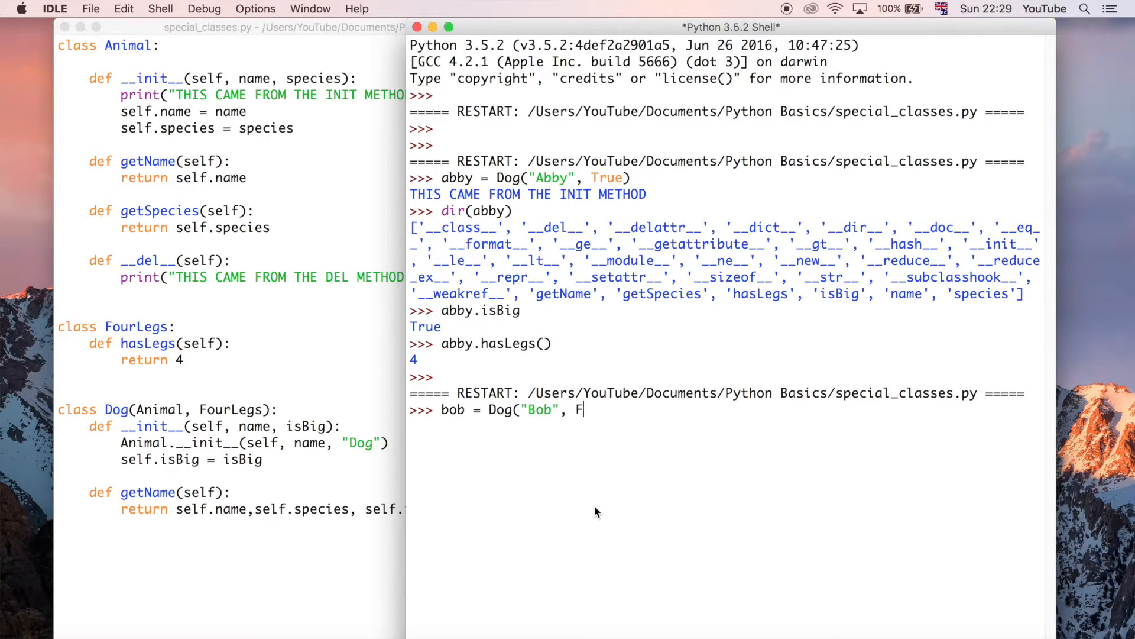
{"action": "type", "text": "alse)"}
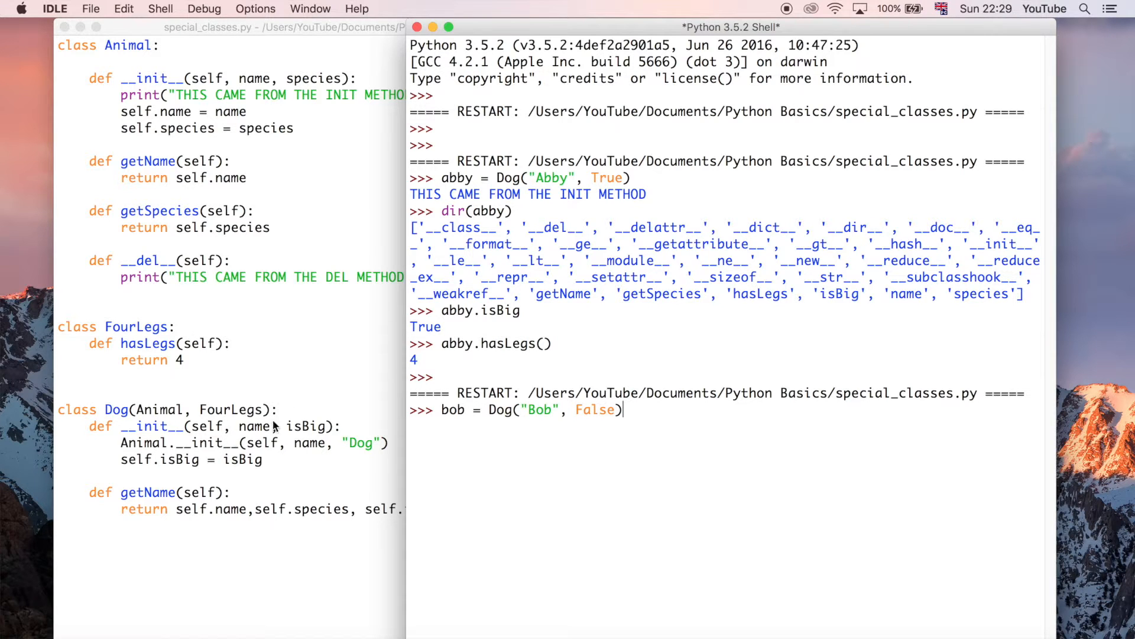
{"action": "key", "text": "Return"}
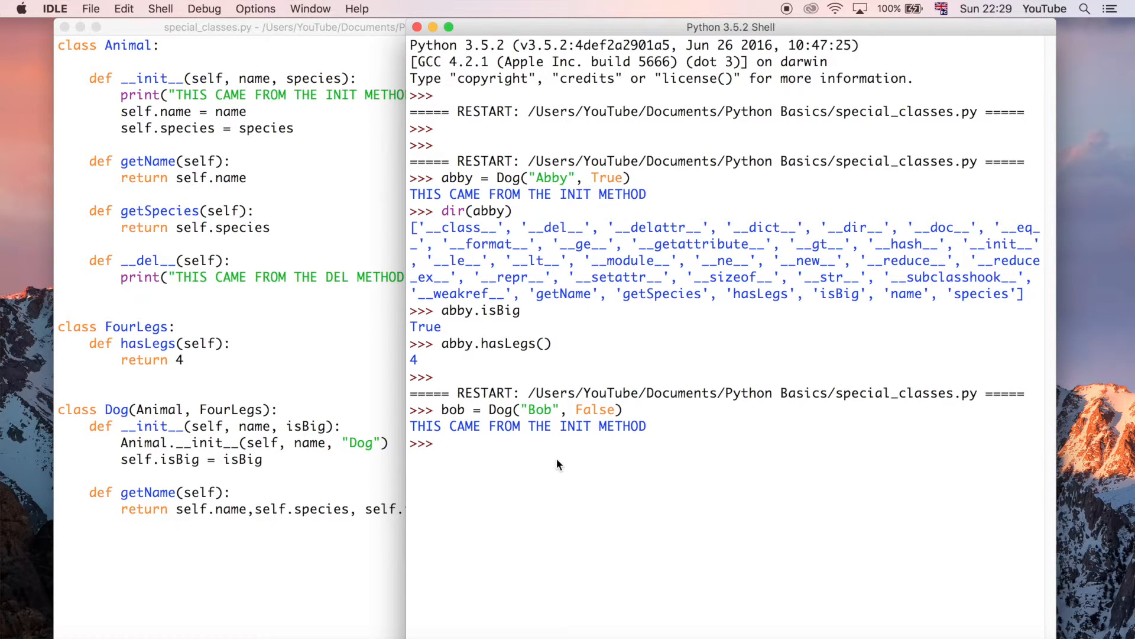
{"action": "mouse_move", "coordinate": [510, 492]}
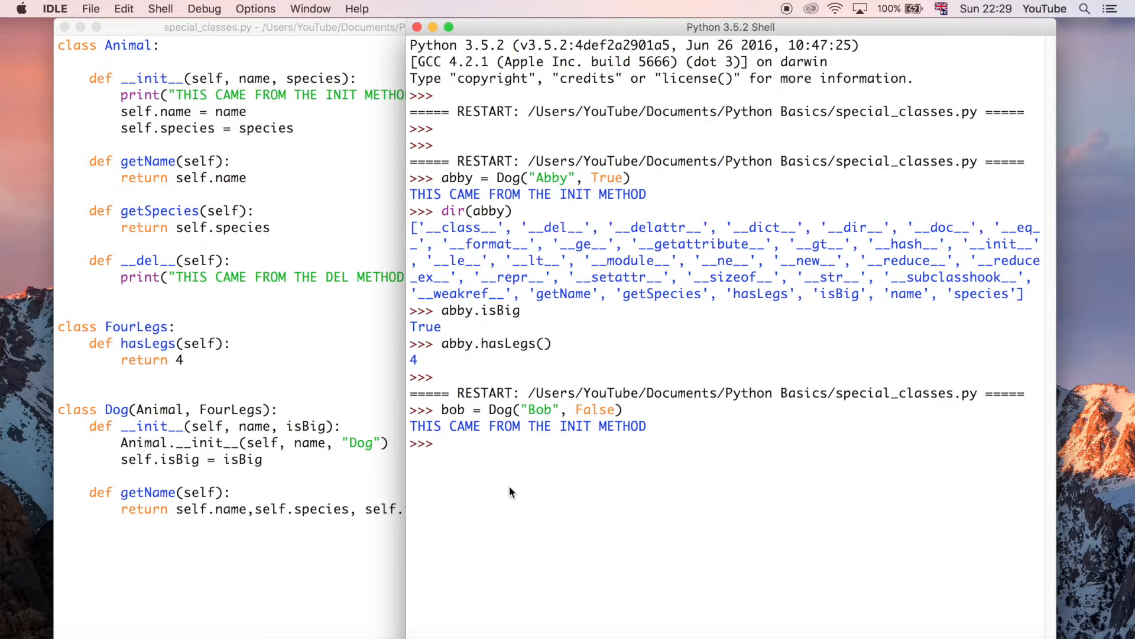
Evaluate bob.getName() in the shell, returning ('Bob', 'Dog', False)
{"action": "type", "text": "bob"}
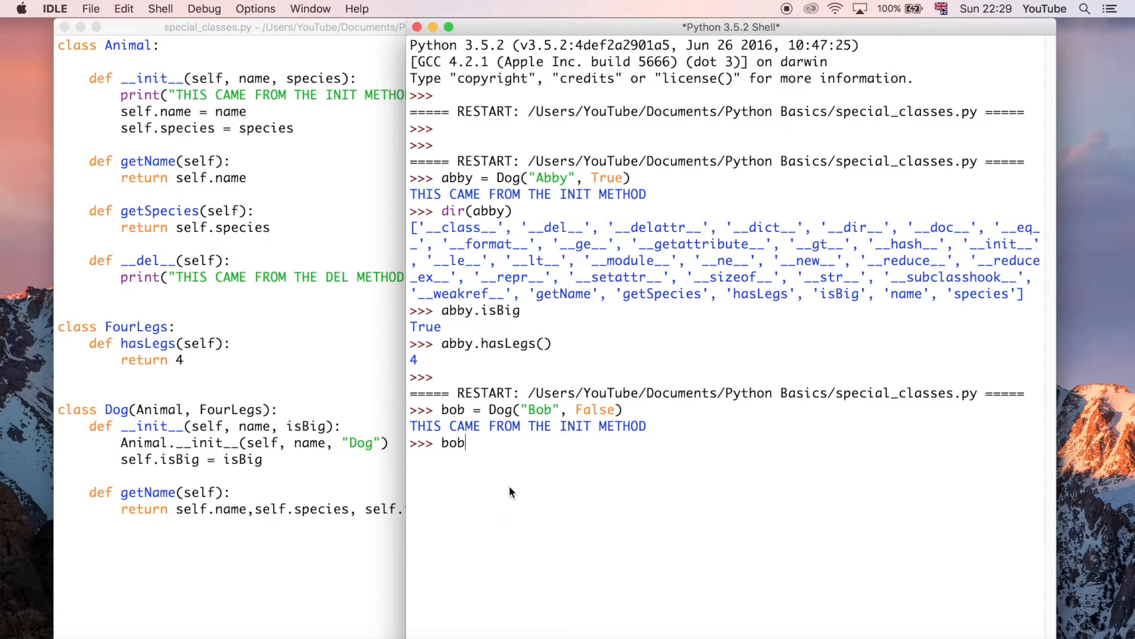
{"action": "type", "text": ".getName()"}
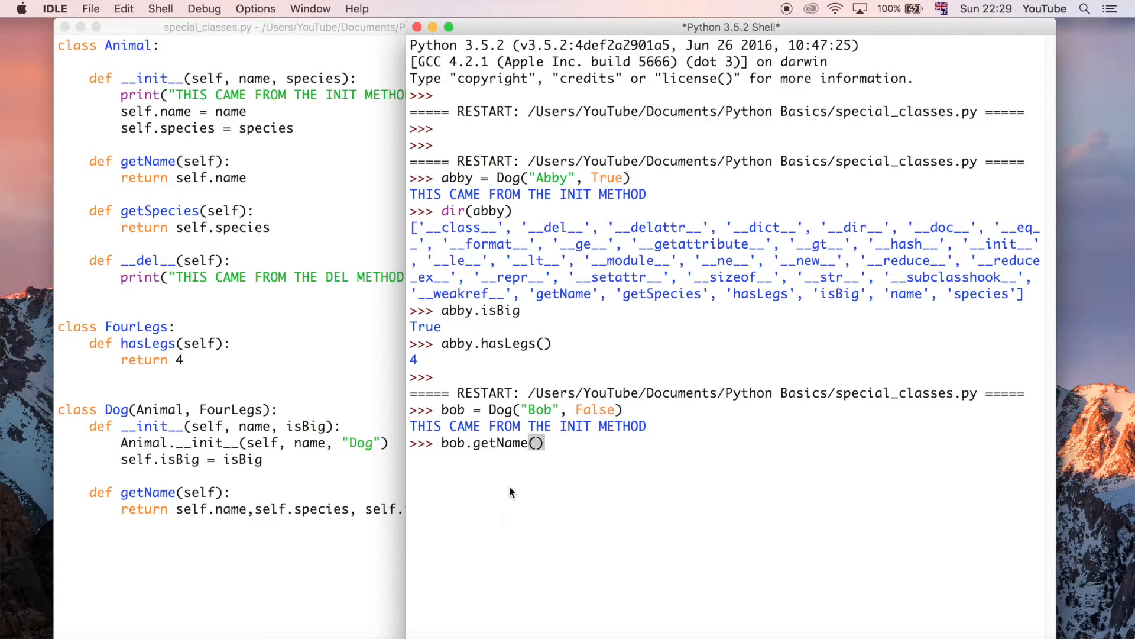
{"action": "mouse_move", "coordinate": [82, 467]}
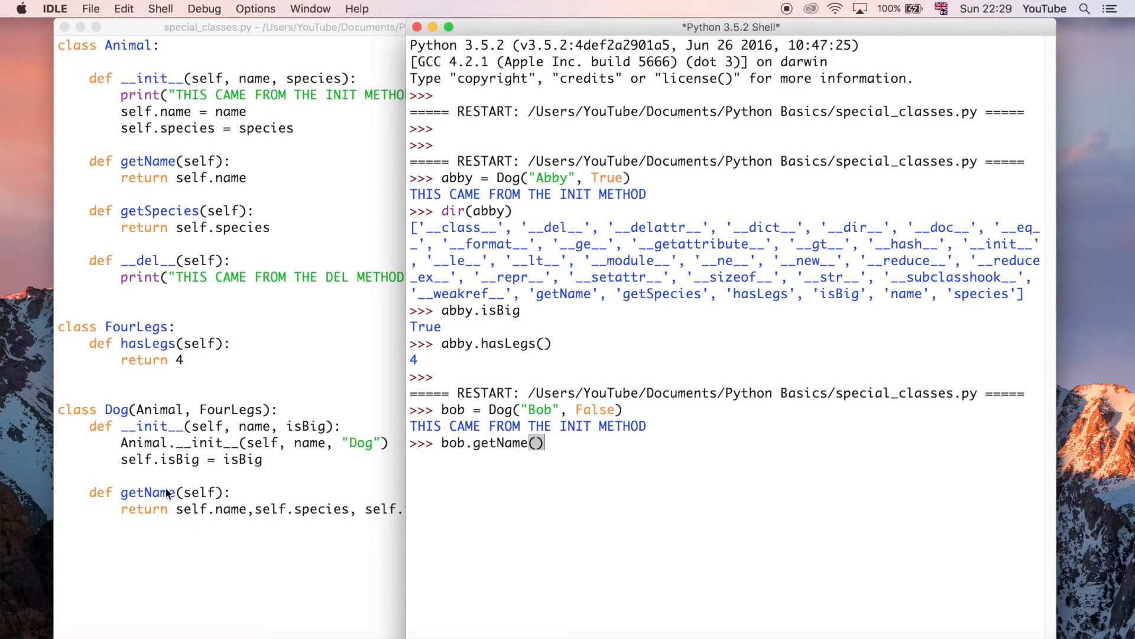
{"action": "mouse_move", "coordinate": [287, 228]}
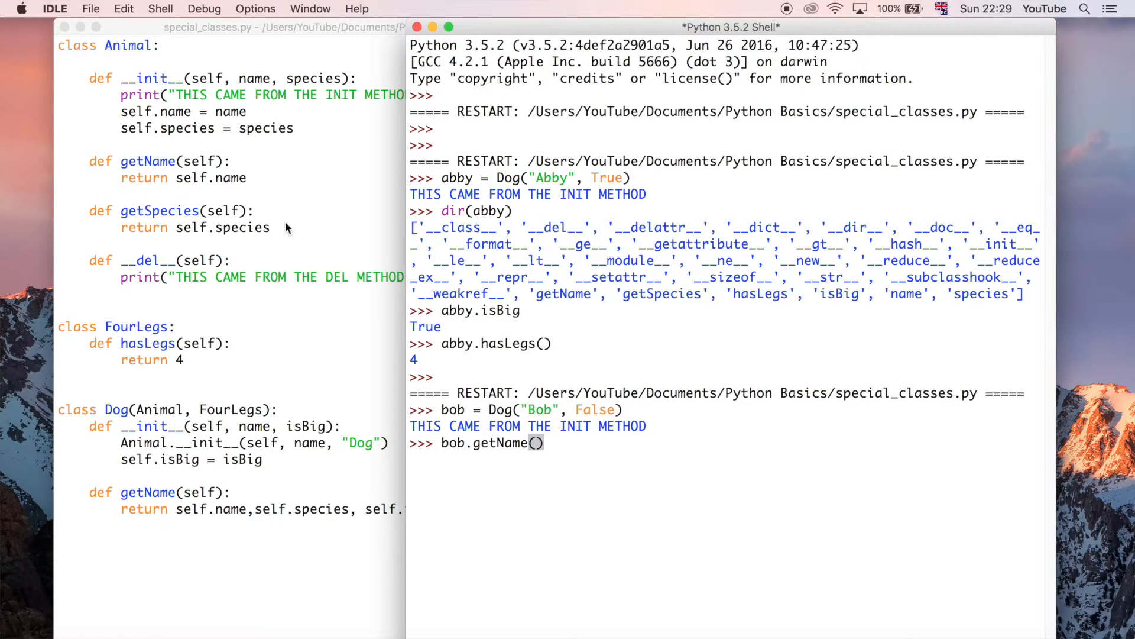
{"action": "mouse_move", "coordinate": [93, 166]}
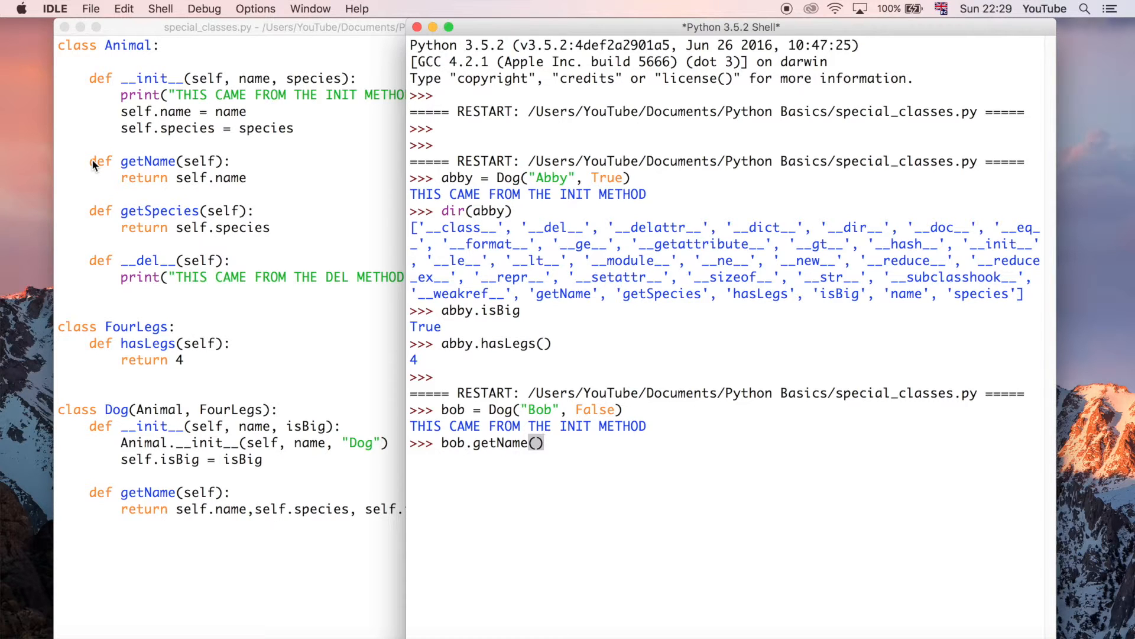
{"action": "key", "text": "Return"}
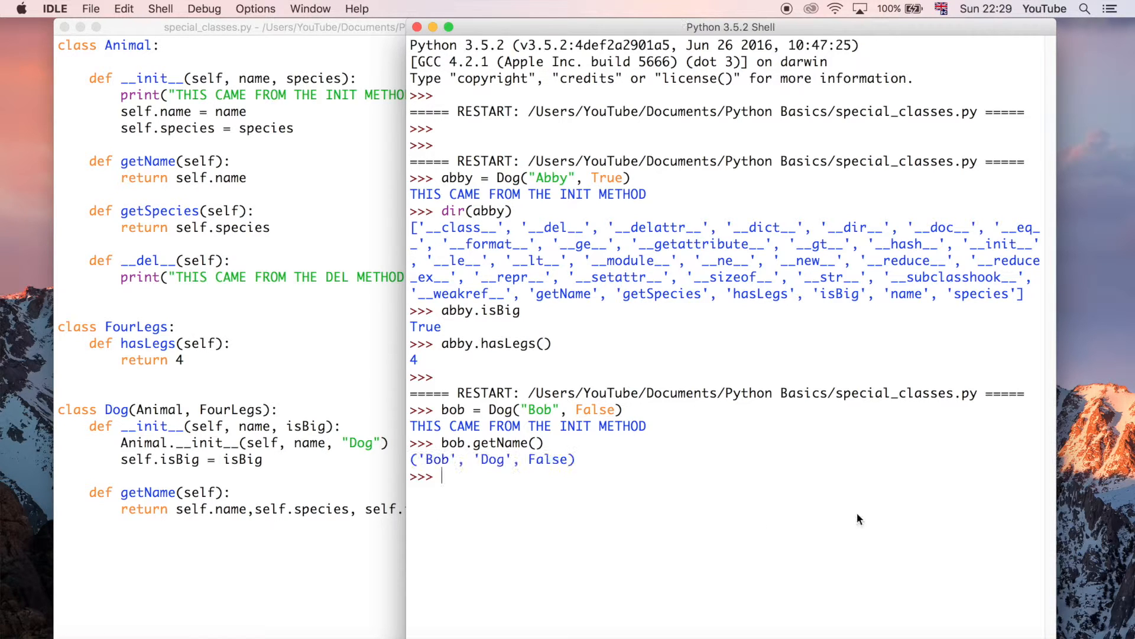
{"action": "mouse_move", "coordinate": [234, 189]}
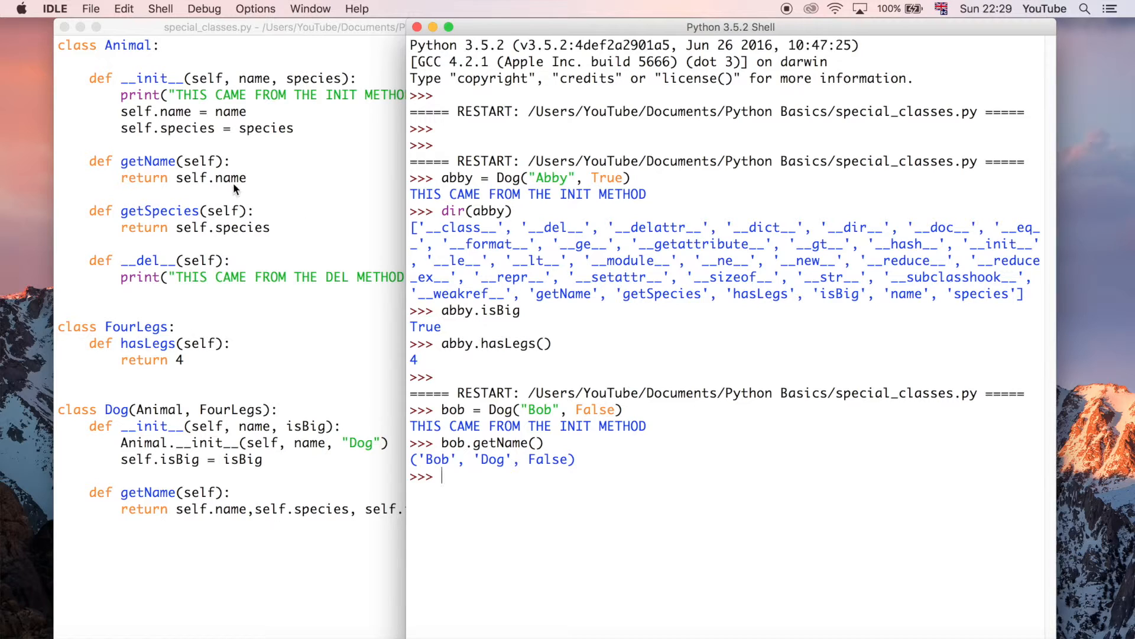
{"action": "mouse_move", "coordinate": [192, 188]}
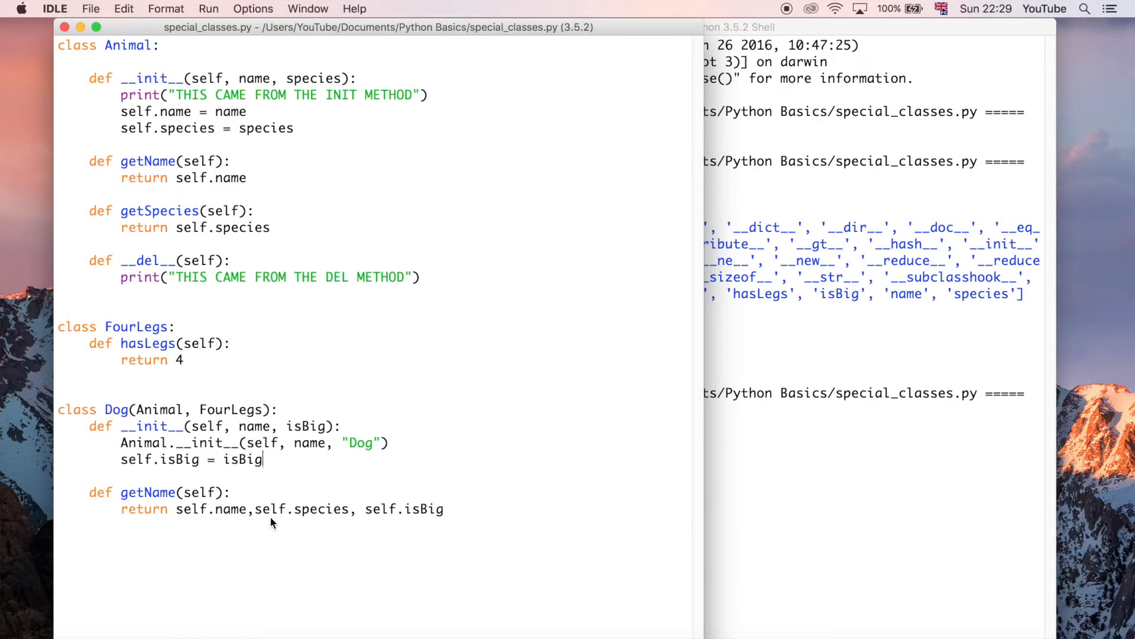
{"action": "mouse_move", "coordinate": [822, 121]}
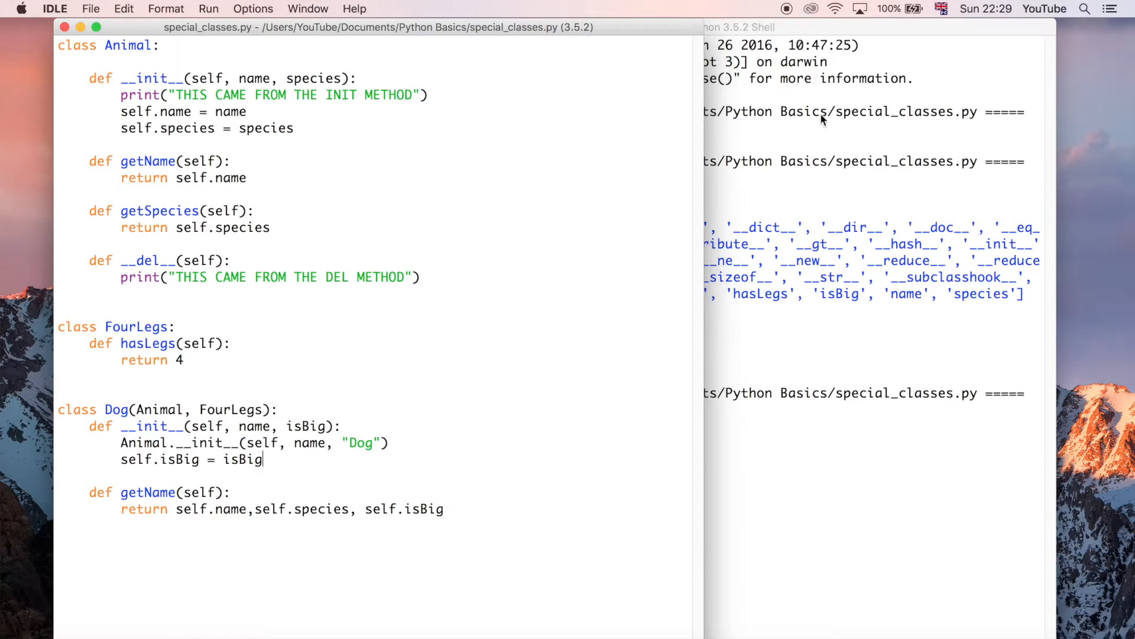
Bring the Python shell window to the front beside the editor
{"action": "left_click", "coordinate": [853, 27]}
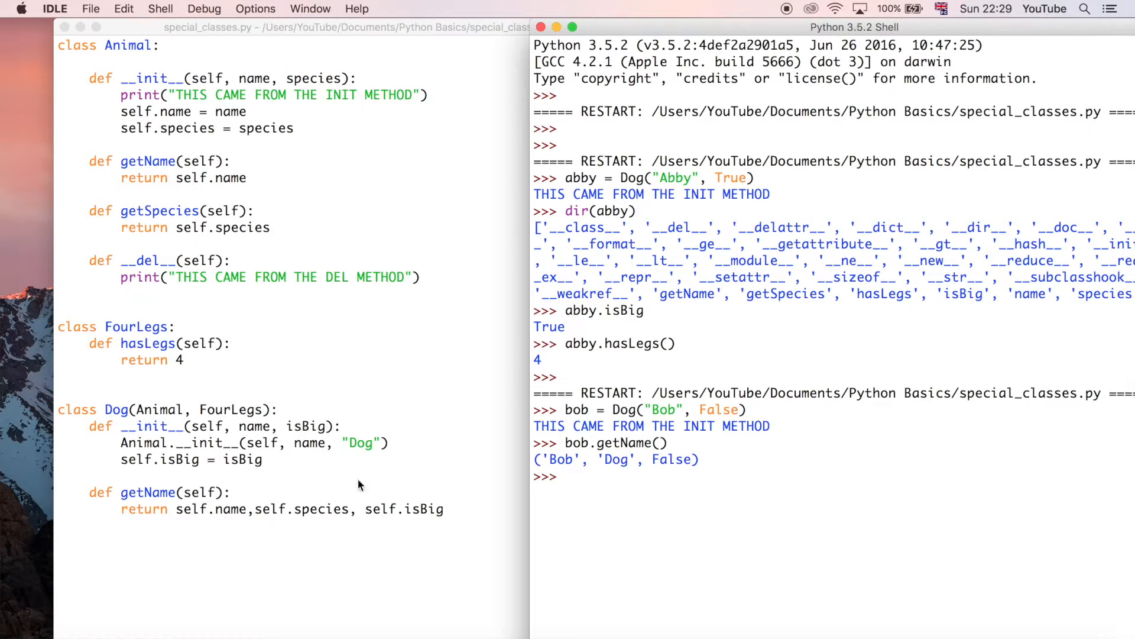
{"action": "mouse_move", "coordinate": [449, 266]}
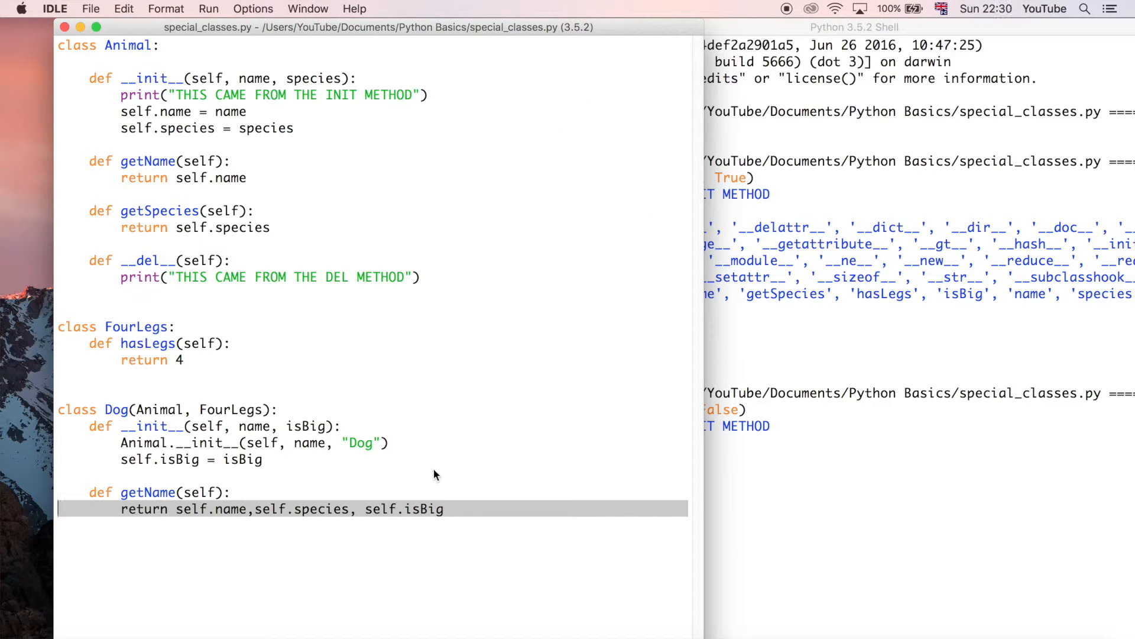
{"action": "mouse_move", "coordinate": [454, 449]}
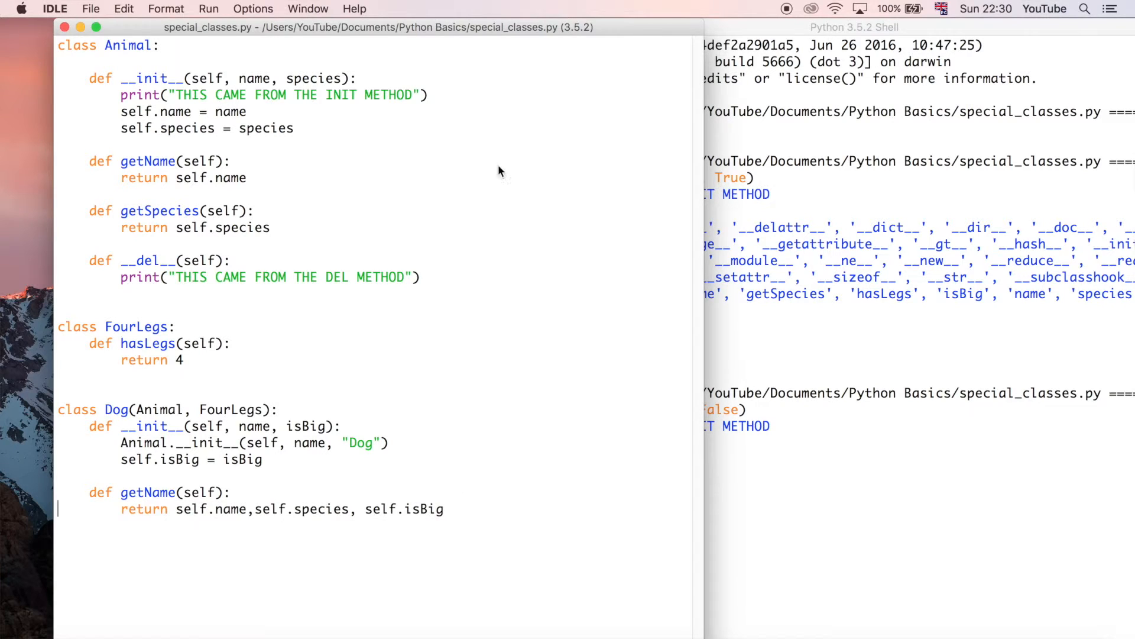
{"action": "mouse_move", "coordinate": [434, 150]}
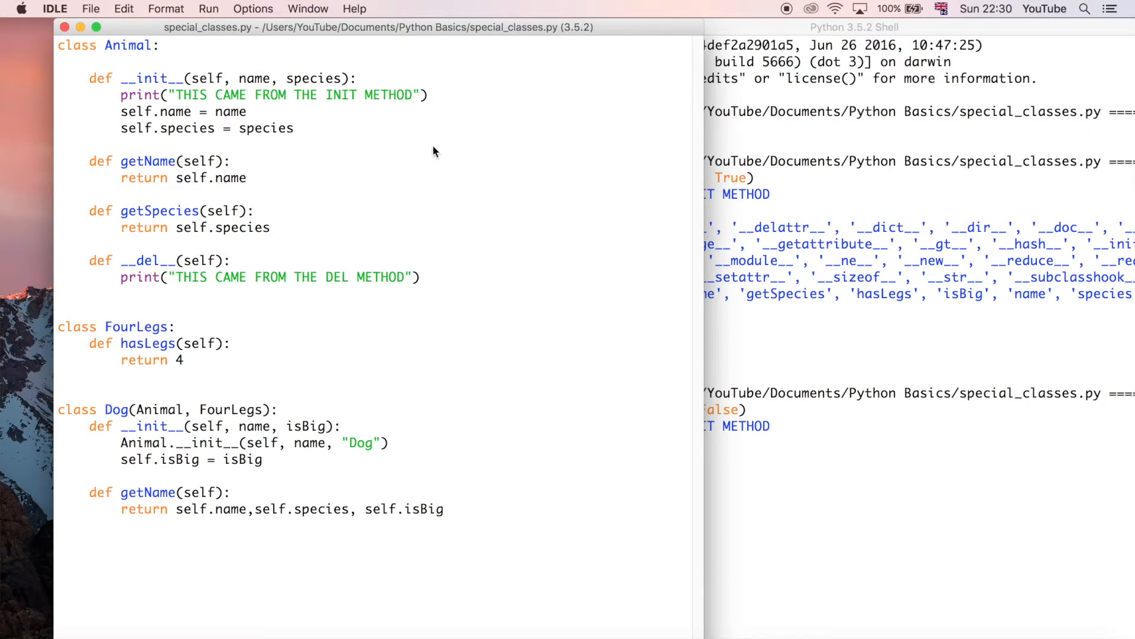
{"action": "mouse_move", "coordinate": [389, 128]}
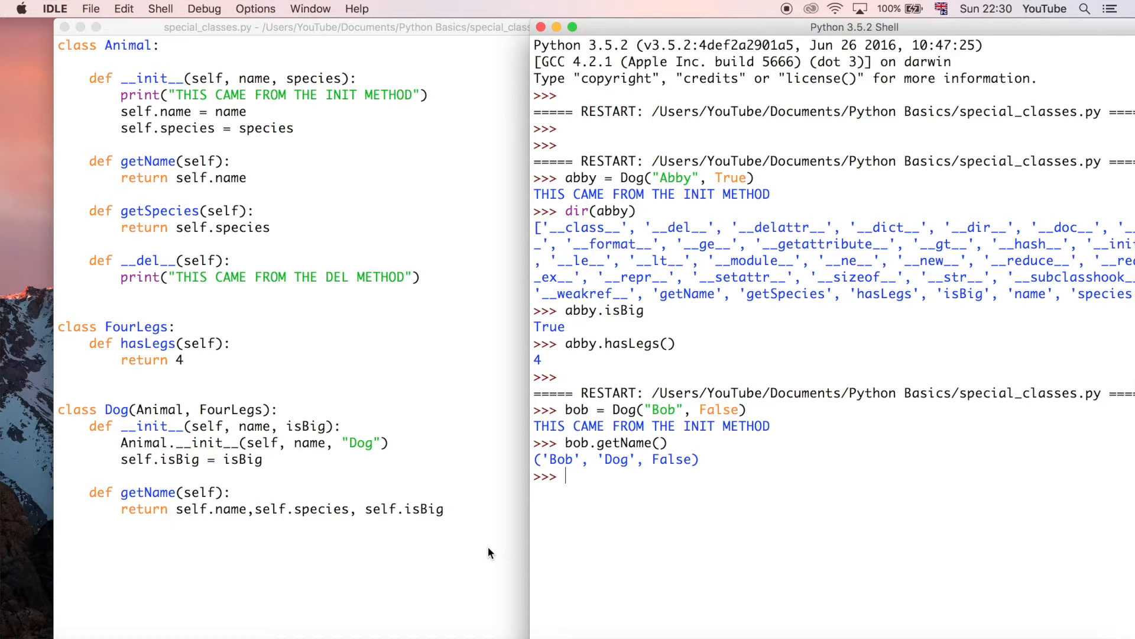
{"action": "mouse_move", "coordinate": [289, 379]}
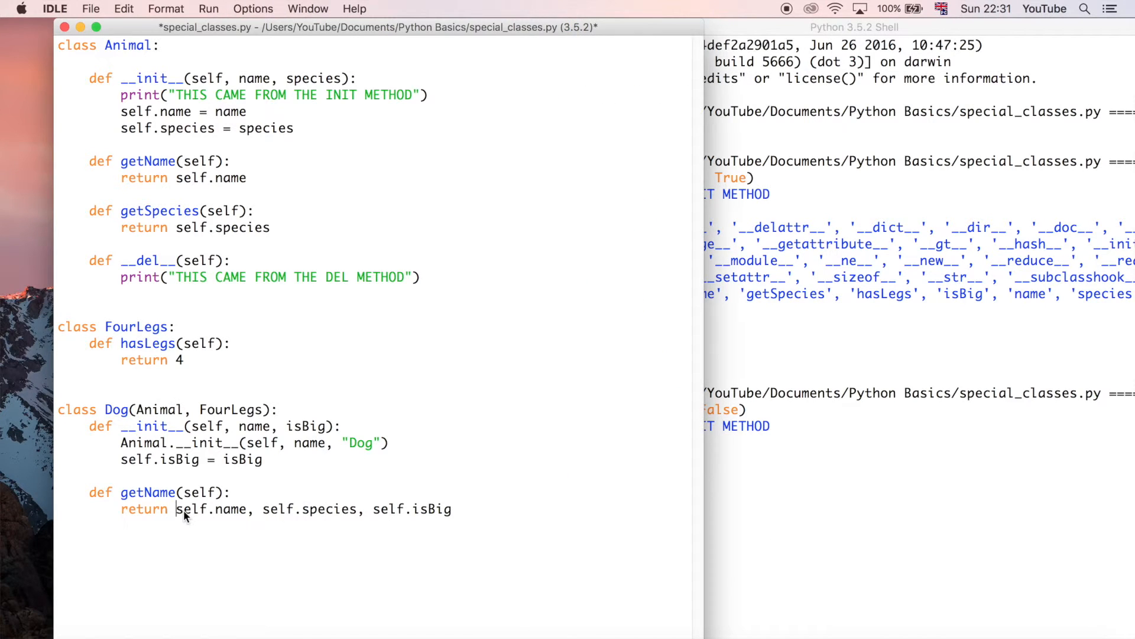
{"action": "mouse_move", "coordinate": [282, 540]}
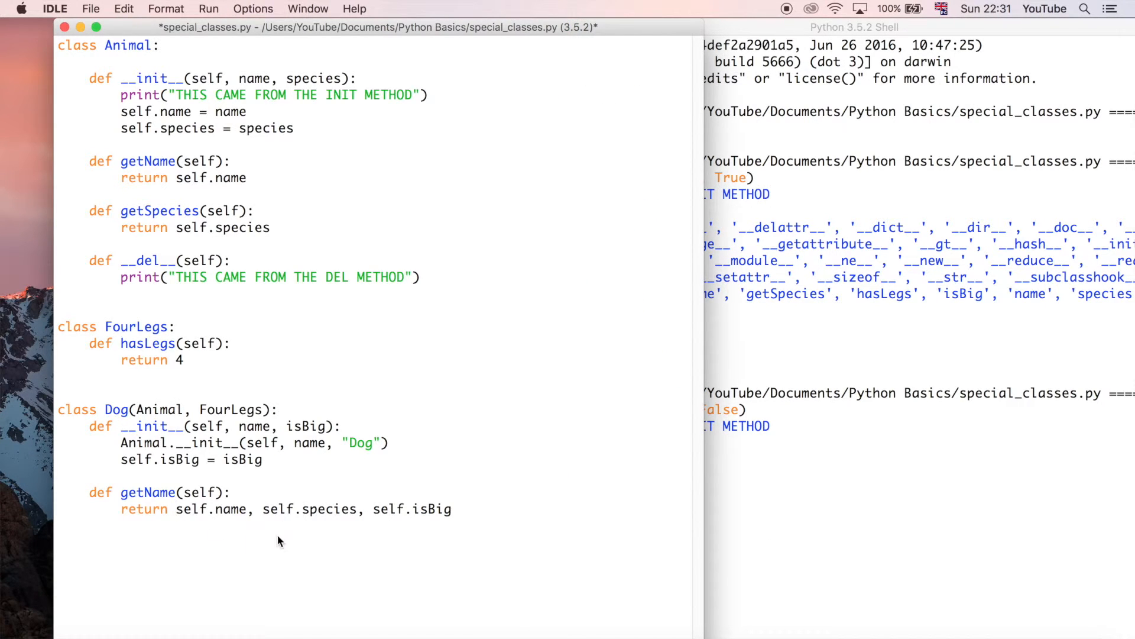
{"action": "mouse_move", "coordinate": [169, 520]}
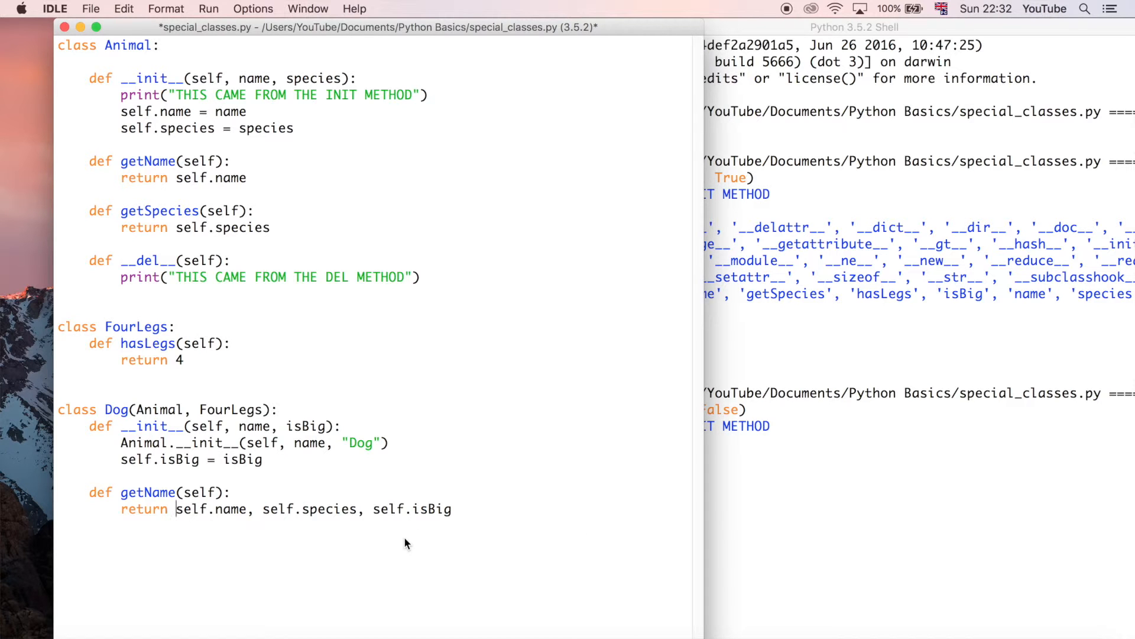
{"action": "mouse_move", "coordinate": [182, 522]}
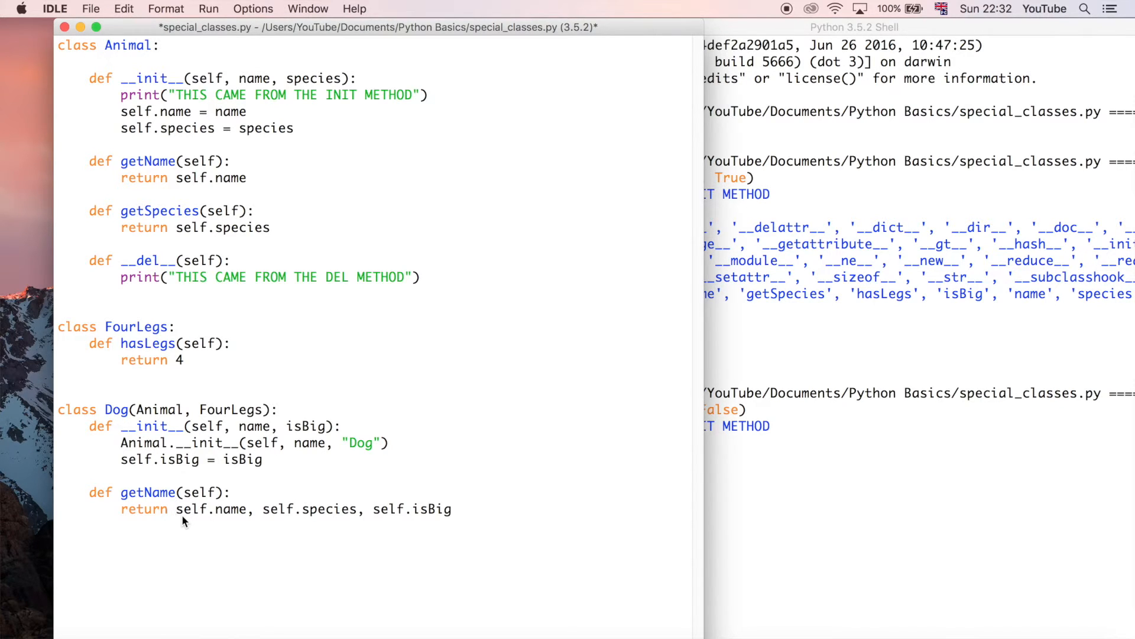
Insert an opening parenthesis before self.name on getName's return line
{"action": "type", "text": "("}
{"action": "left_click", "coordinate": [834, 442]}
{"action": "type", "text": "bob.getName()"}
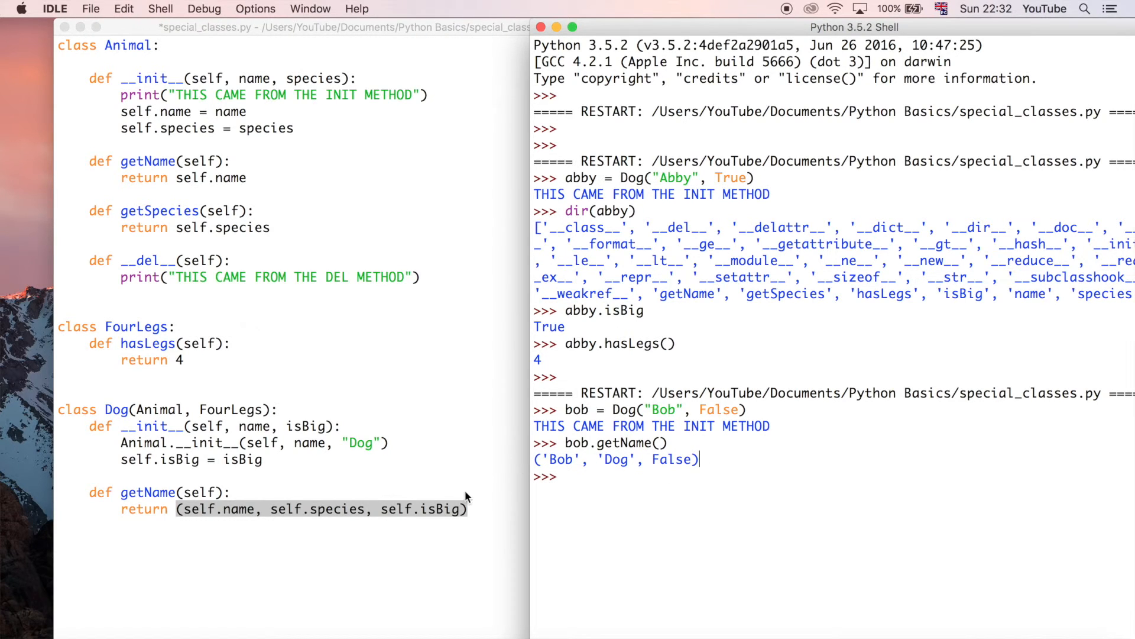
{"action": "mouse_move", "coordinate": [612, 471]}
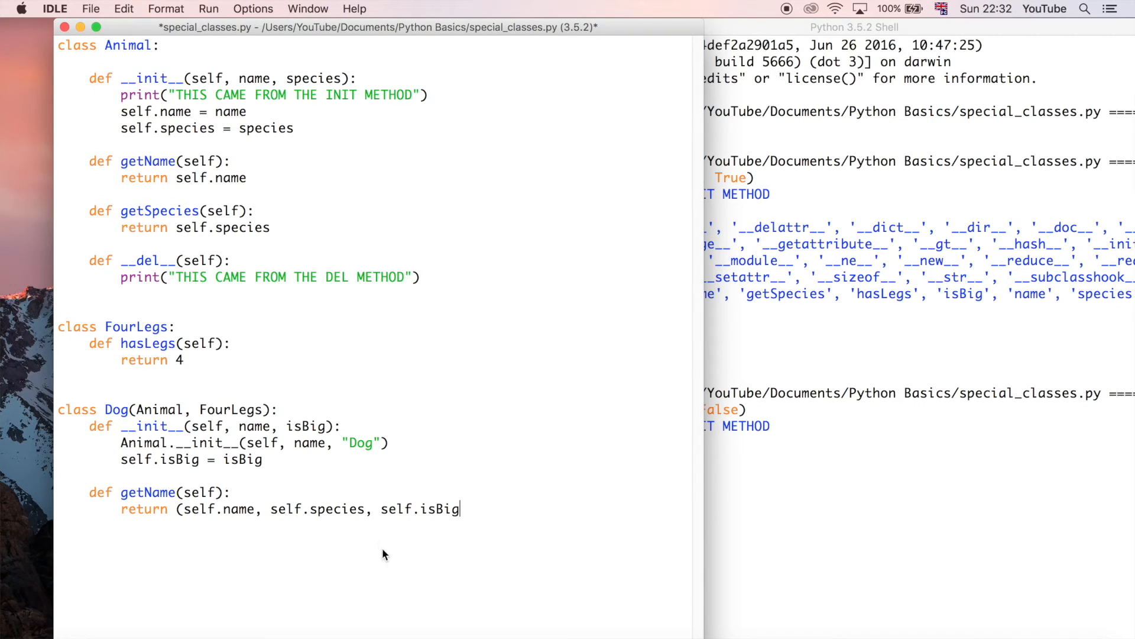
{"action": "mouse_move", "coordinate": [242, 584]}
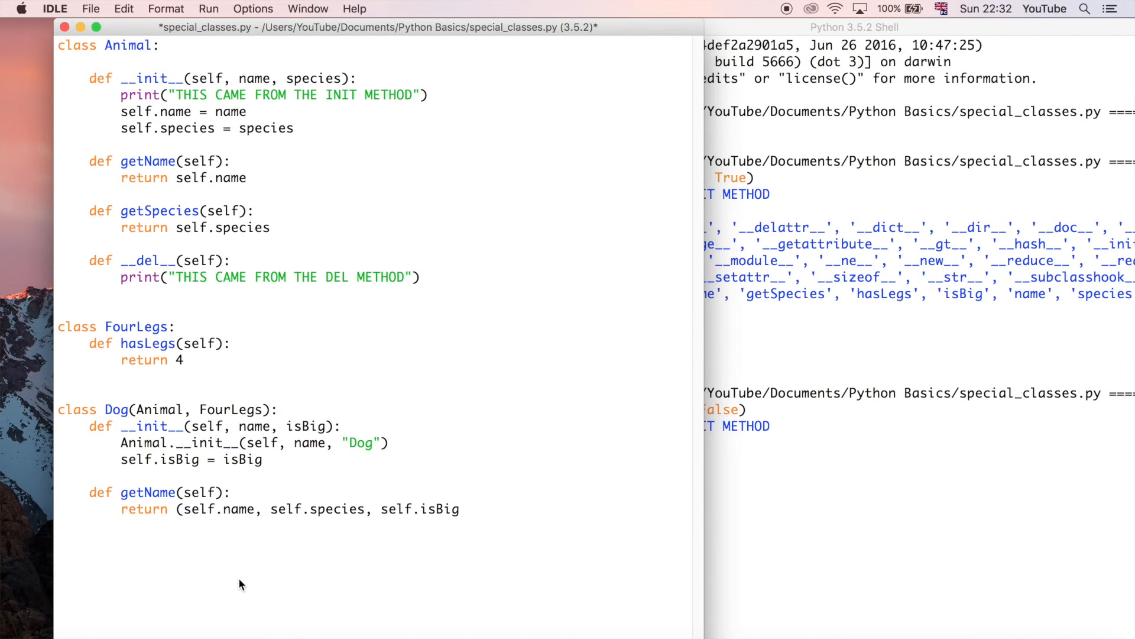